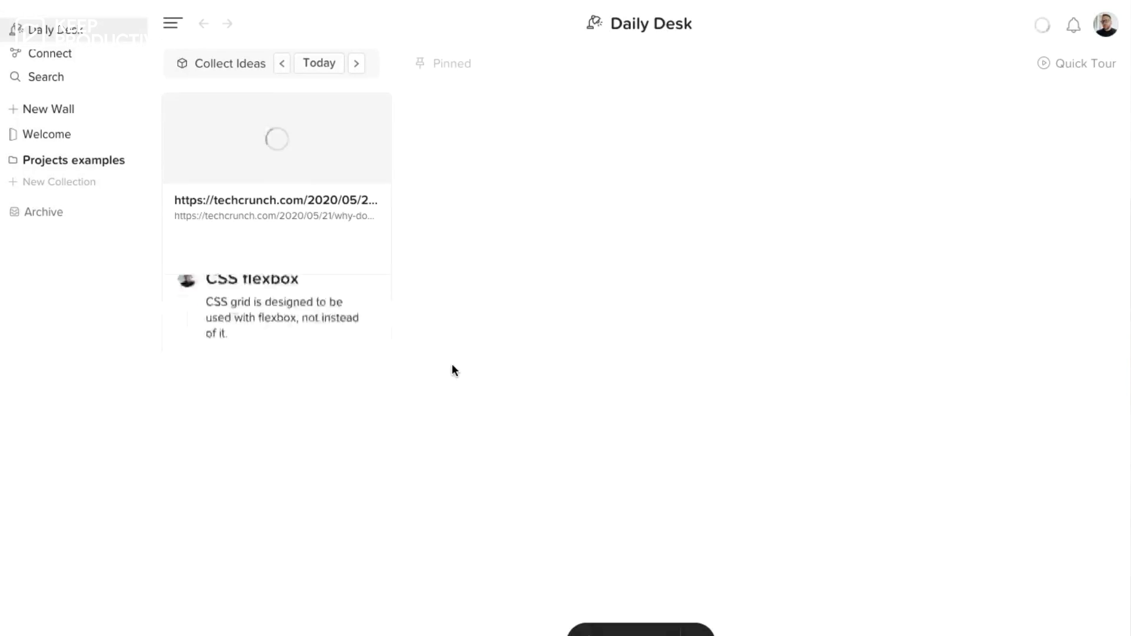
Step: Give the new Daily Desk brick the heading 'Laravel and Nginx'
text(L)
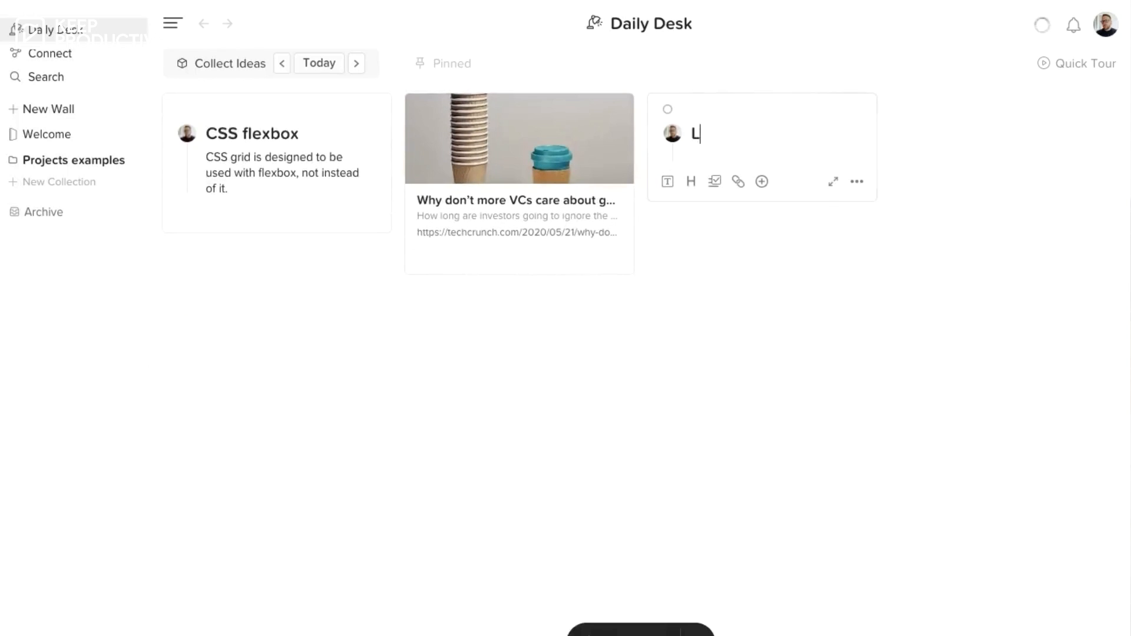
text(Laravel and Nginx)
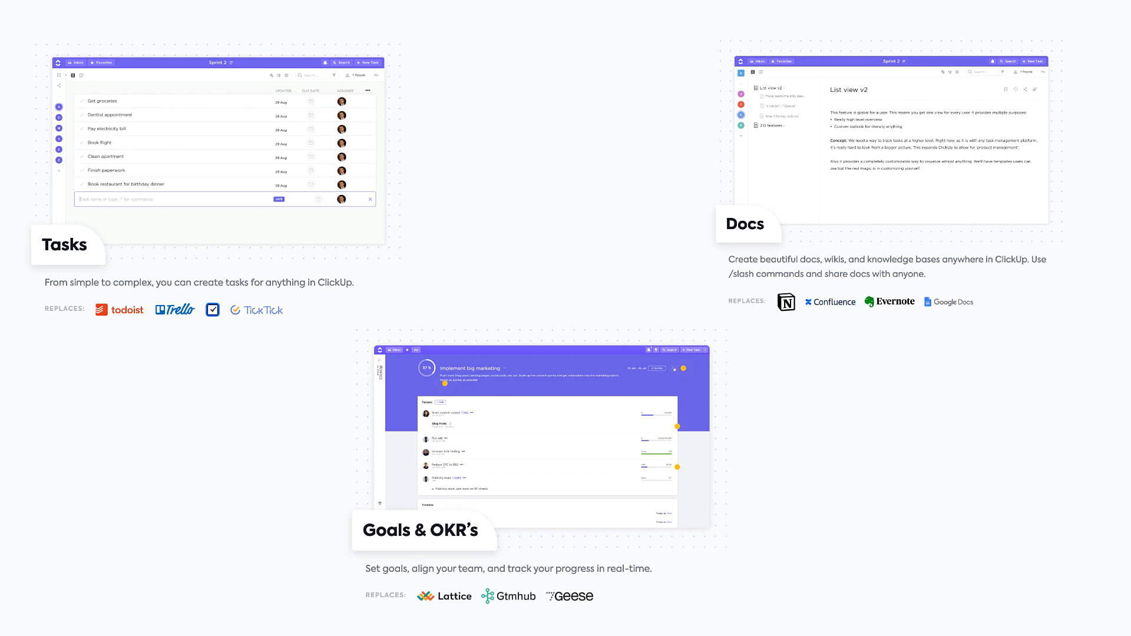
scroll(down, 3)
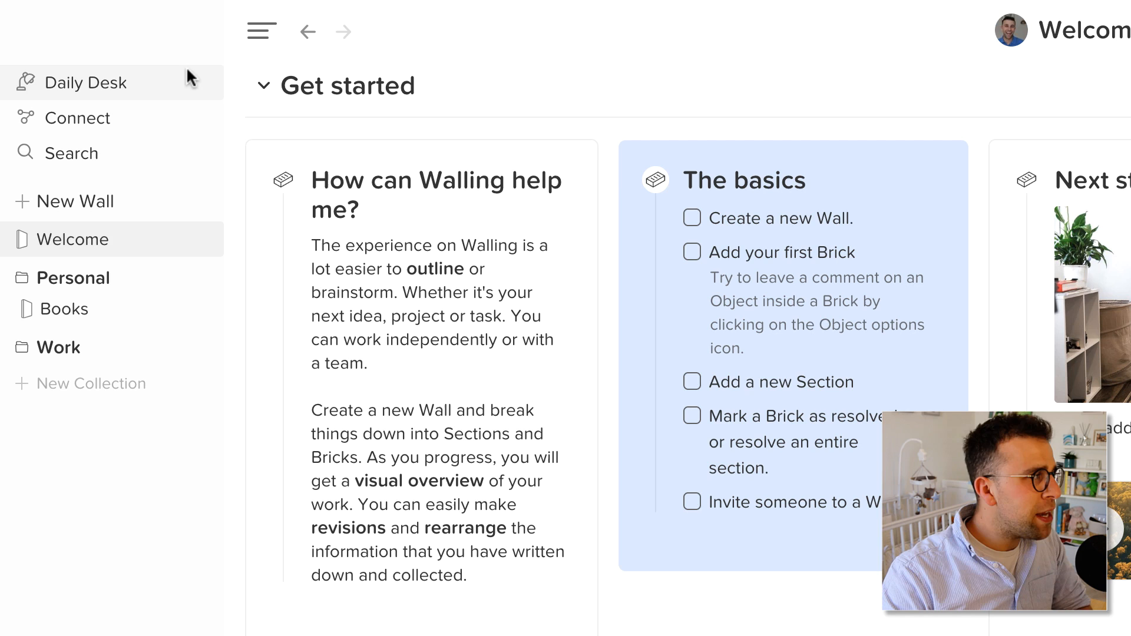
mouse_move(234, 59)
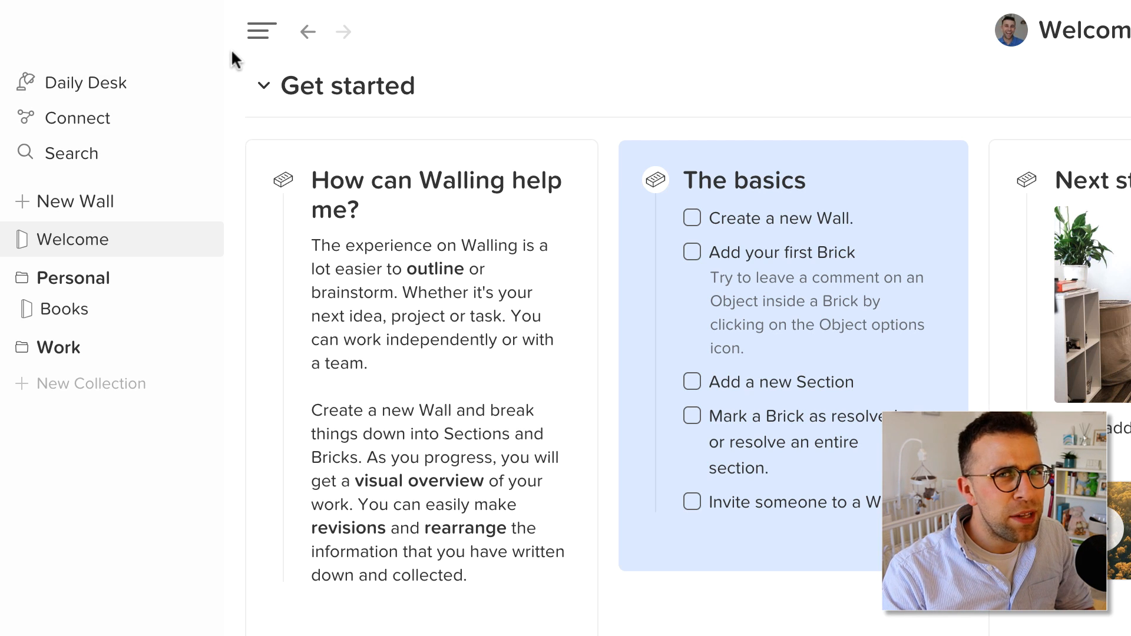
Step: Switch from the Welcome wall to the empty Daily Desk
click(86, 82)
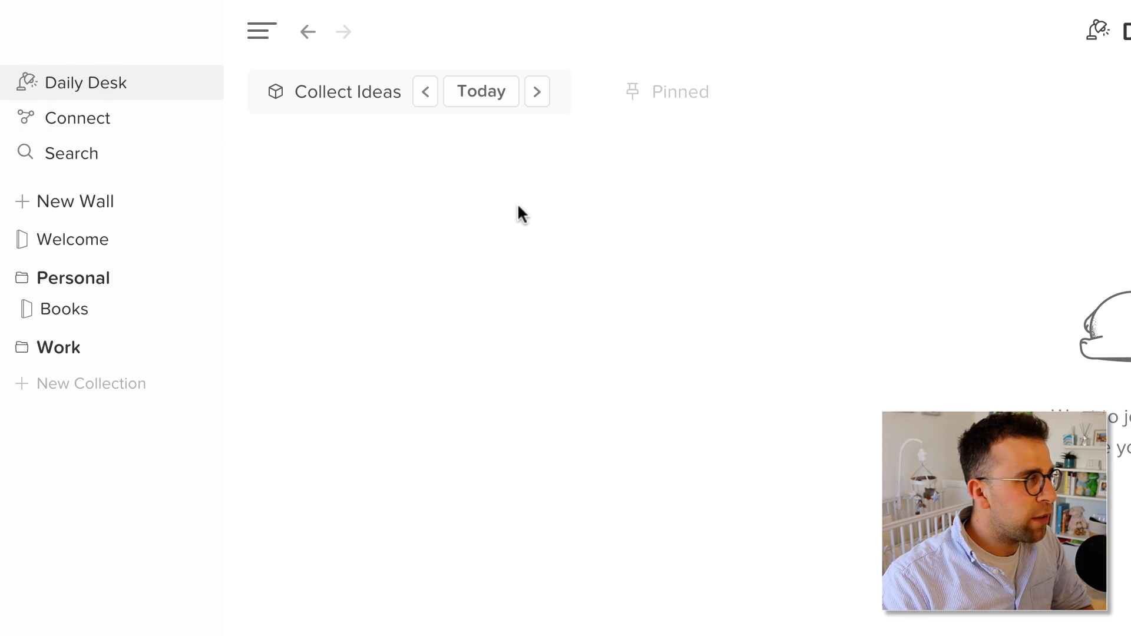
mouse_move(450, 198)
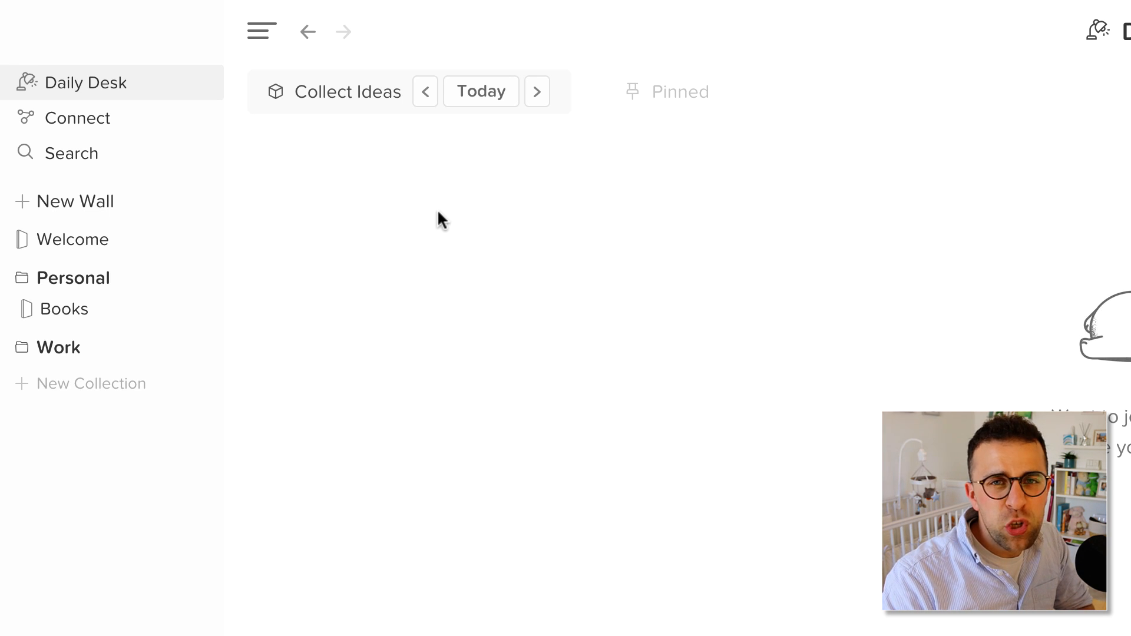
Step: Create a 'Book Recommend' brick with the text 'The Power of Habit' and insert an image
click(440, 217)
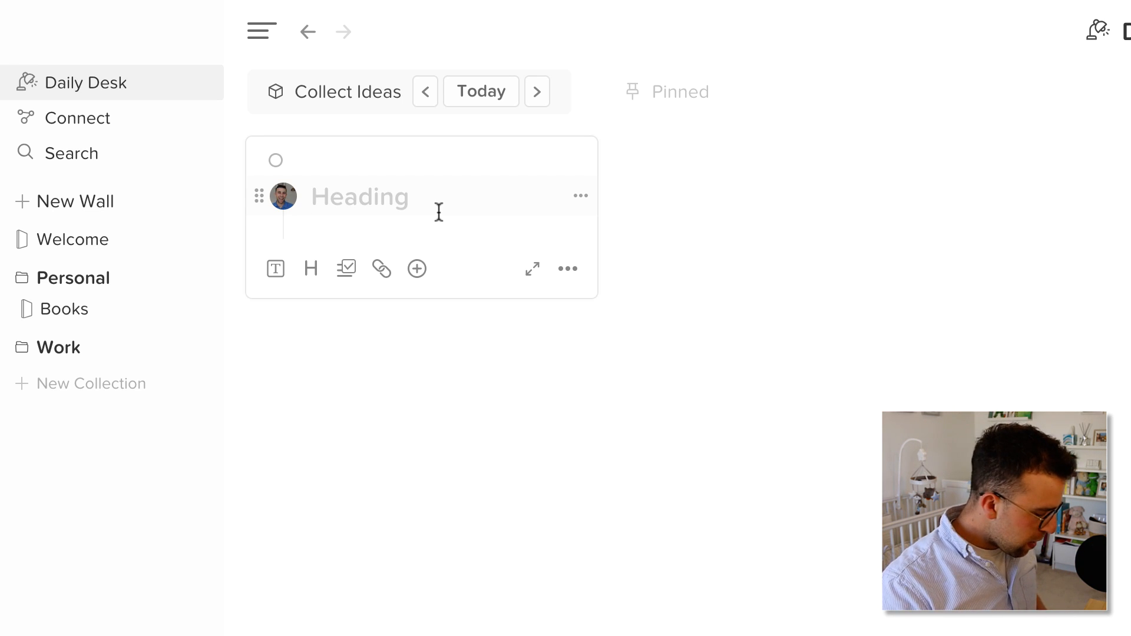
text(B)
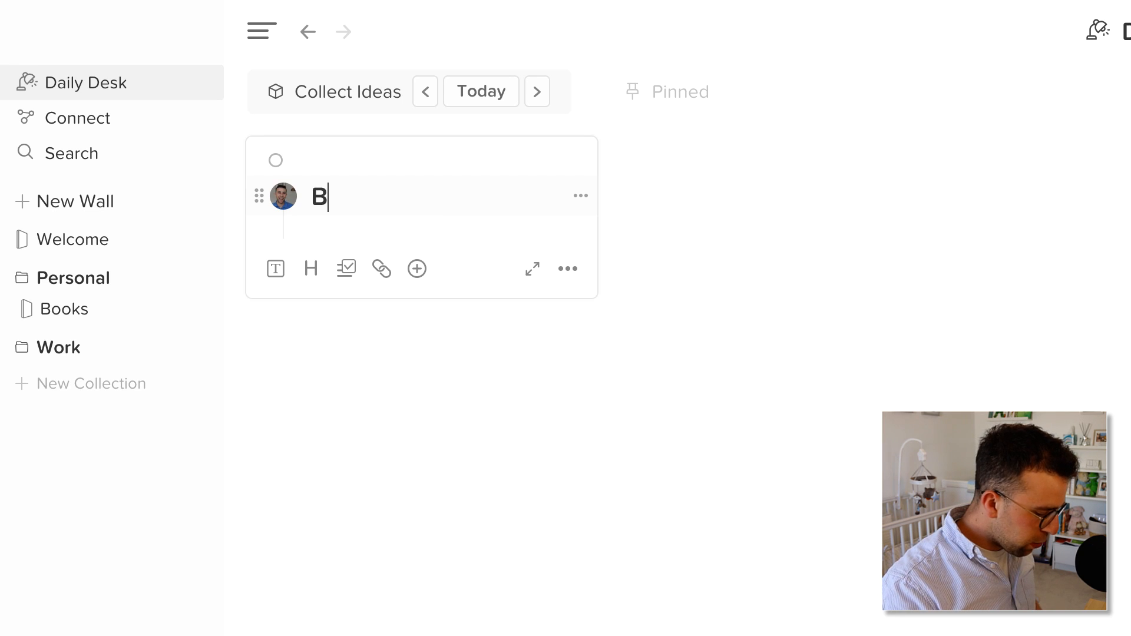
text(ook Recommendation)
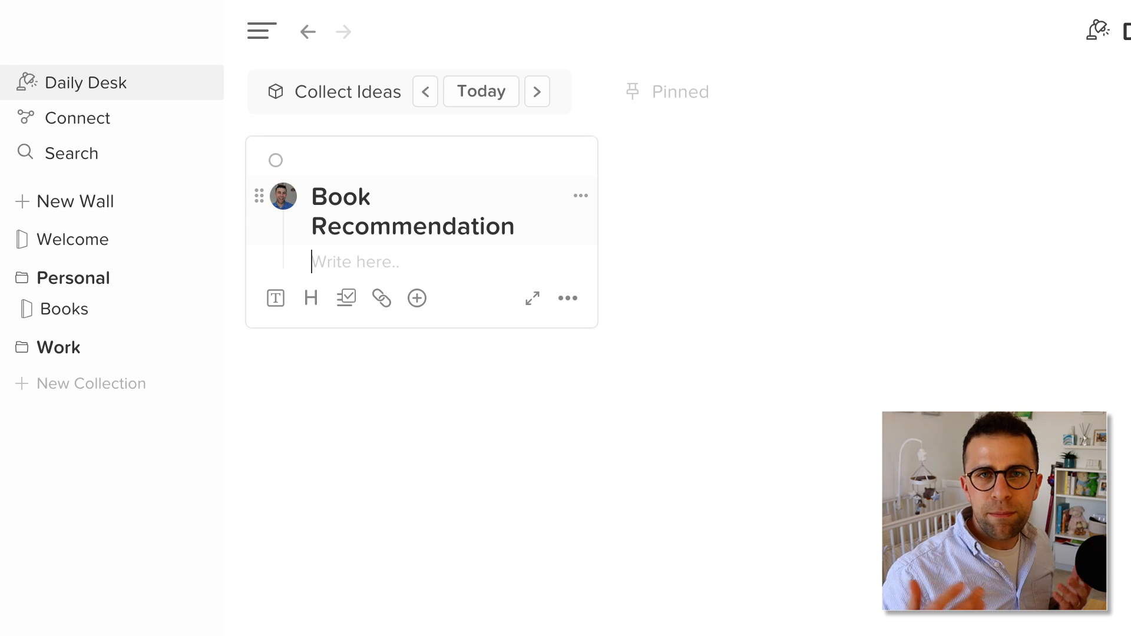
text(The)
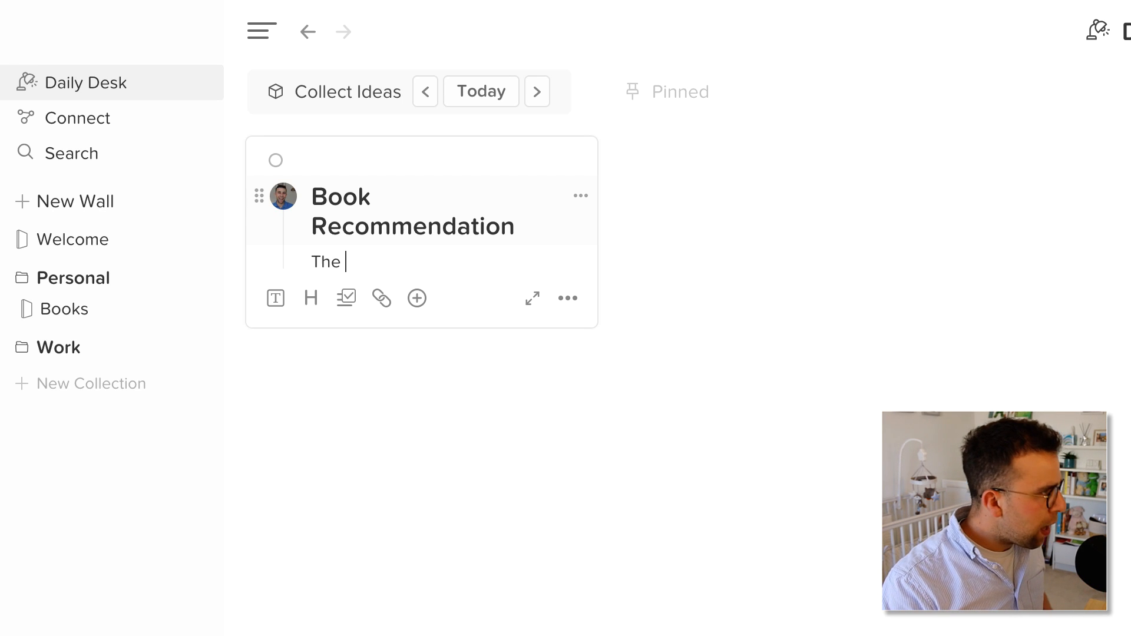
text(Power of Habit)
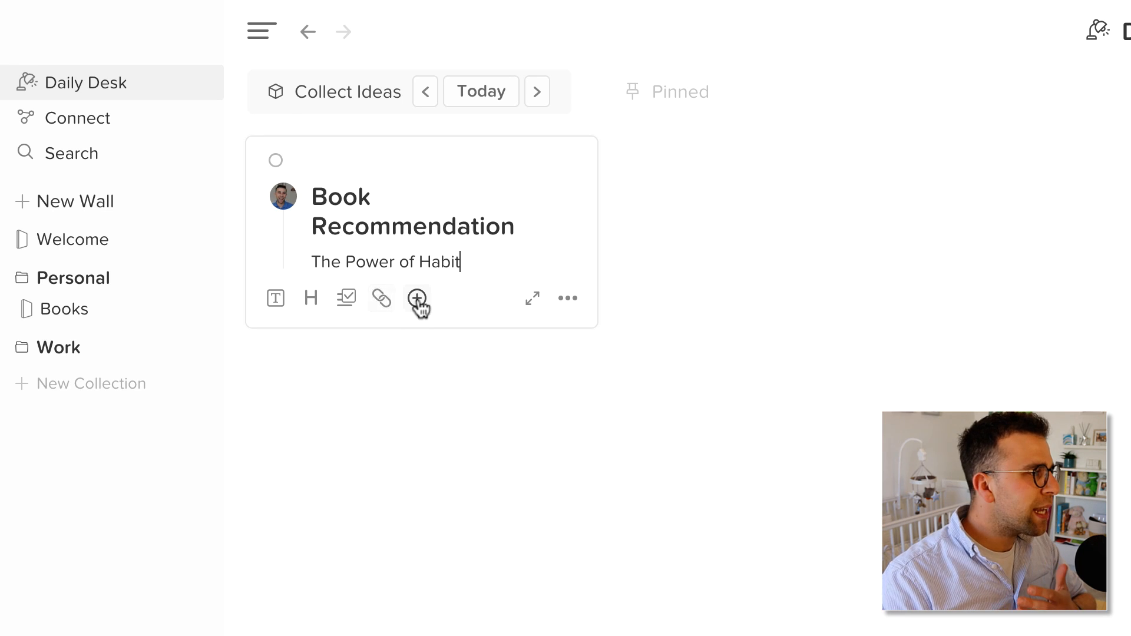
click(417, 298)
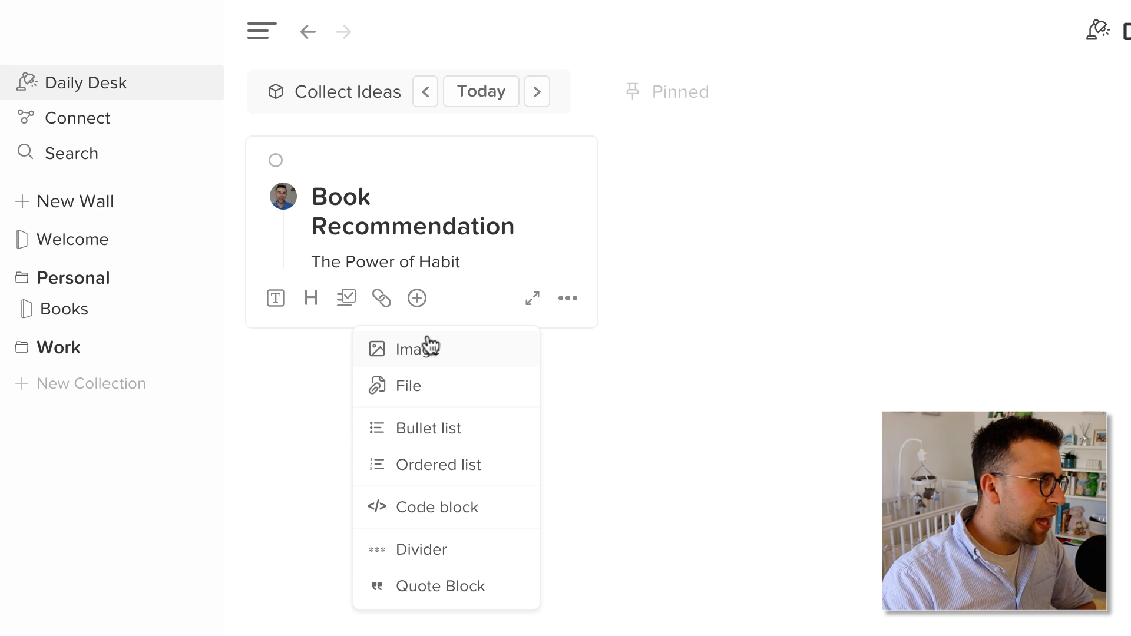
click(418, 349)
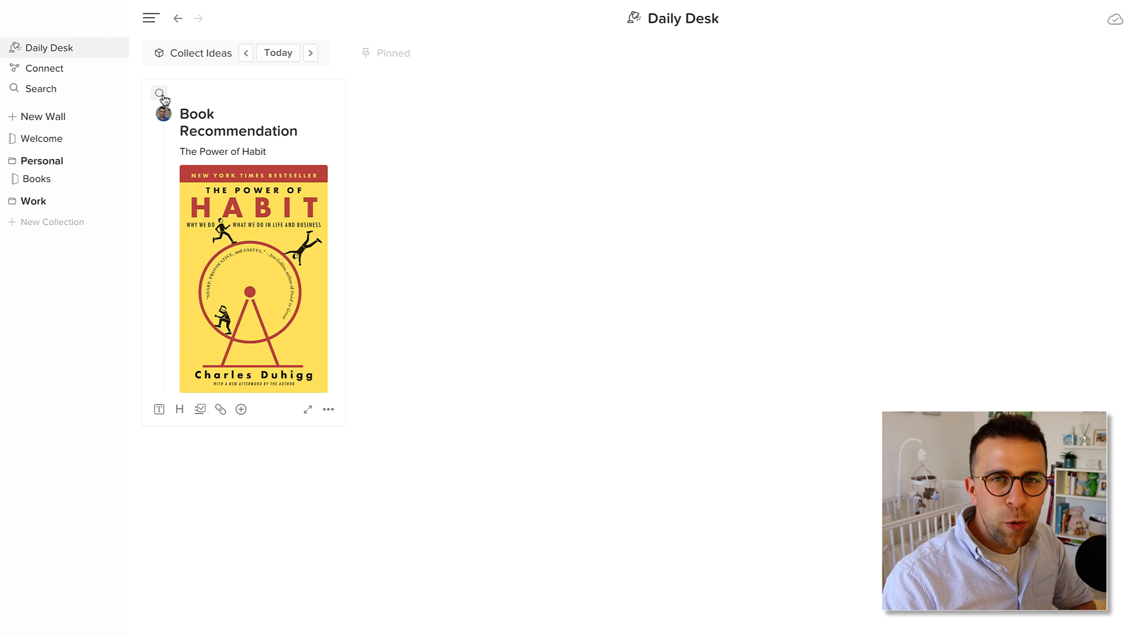
mouse_move(159, 94)
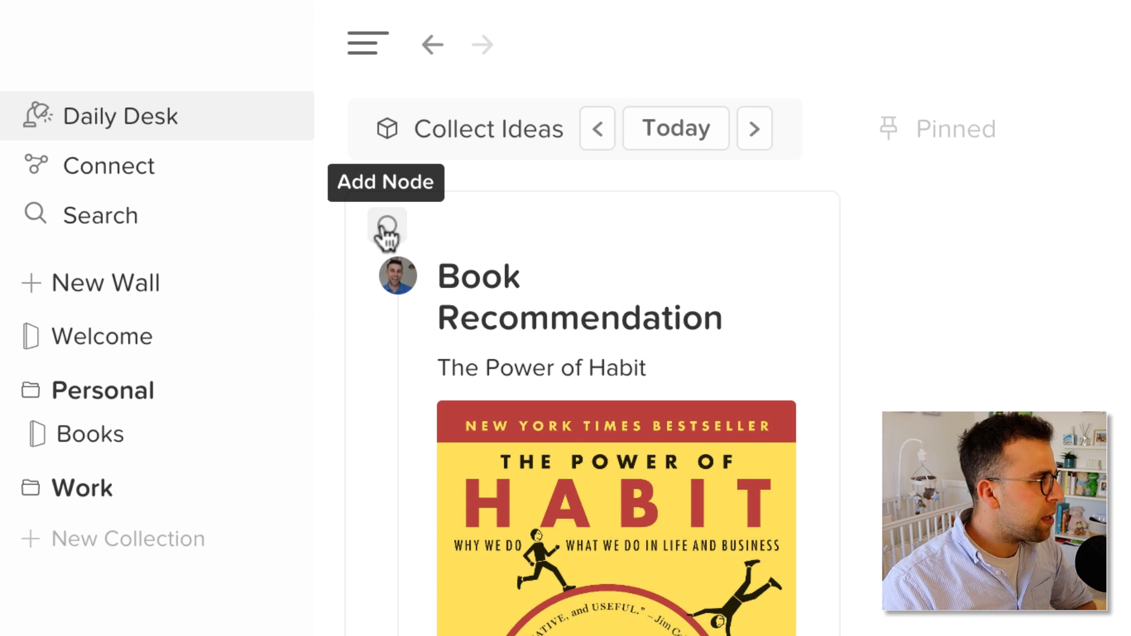
Step: Tag the brick with a new Book node and the existing Business node
click(386, 230)
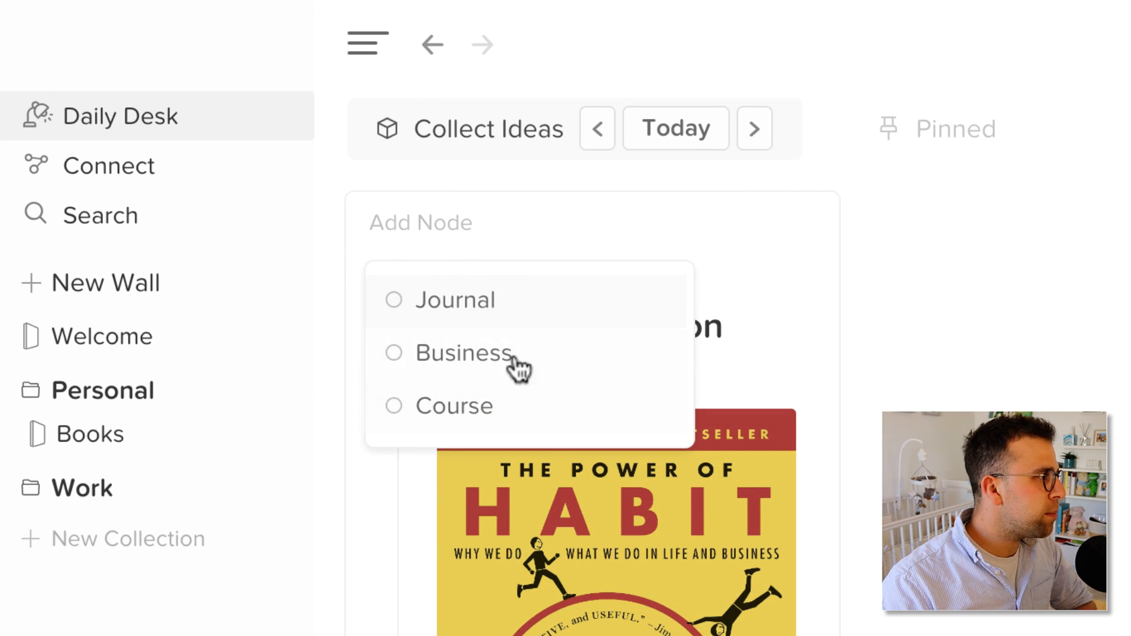
text(Boo)
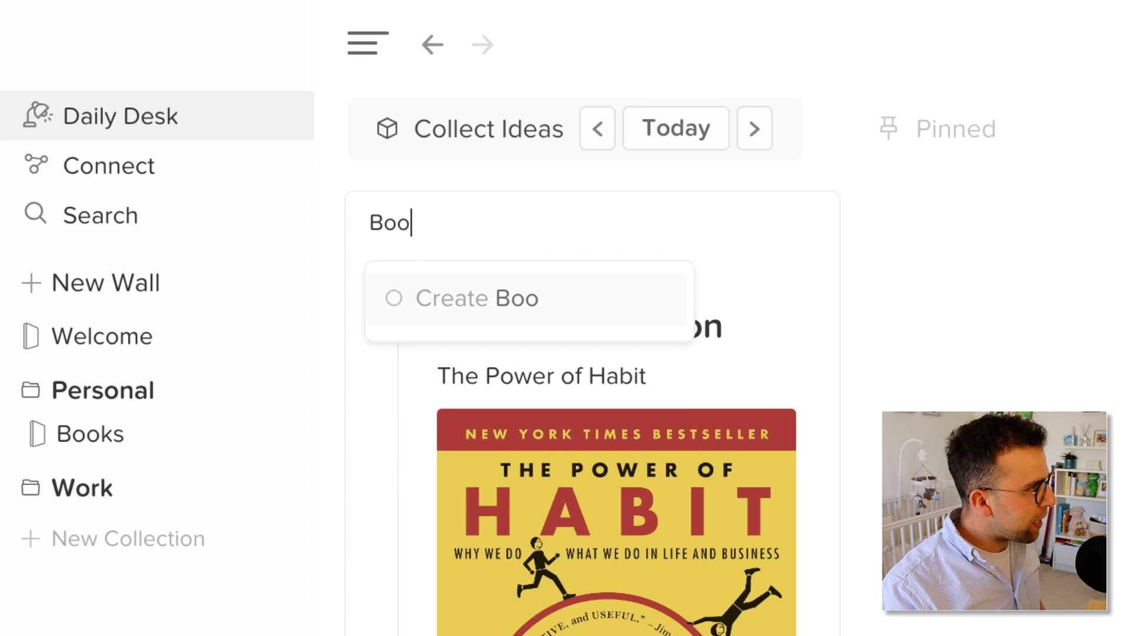
click(476, 298)
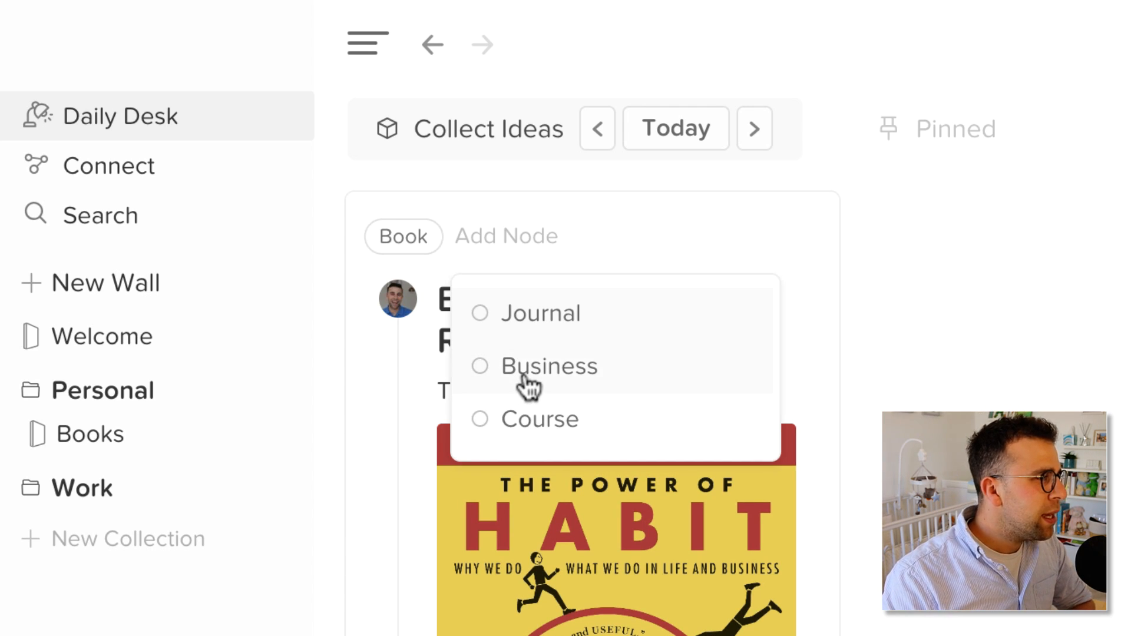
click(549, 366)
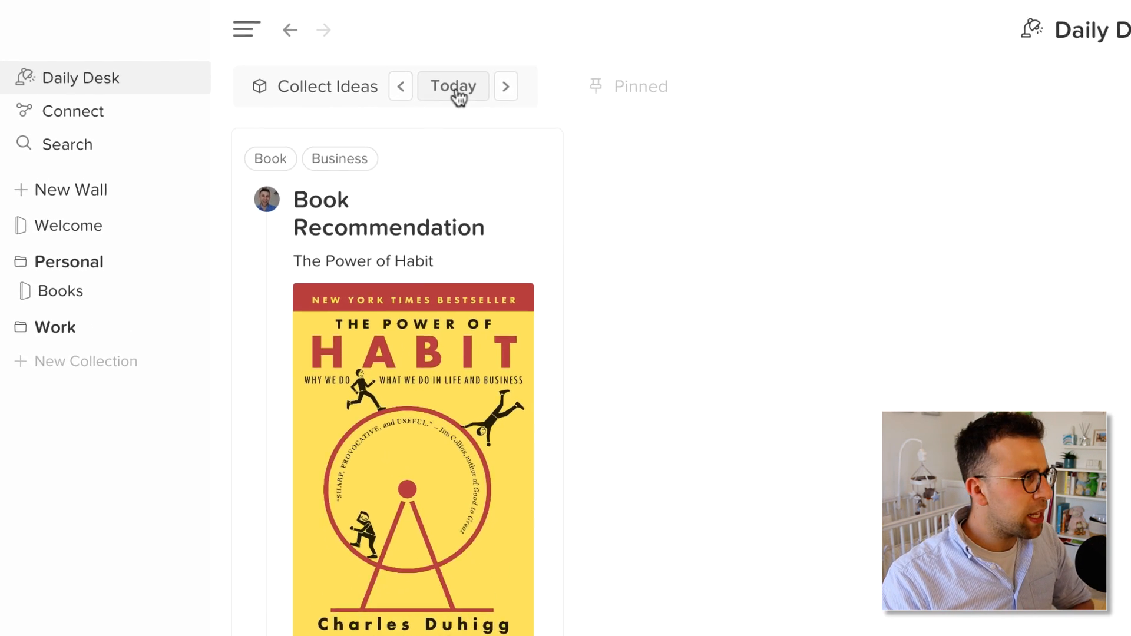
click(453, 86)
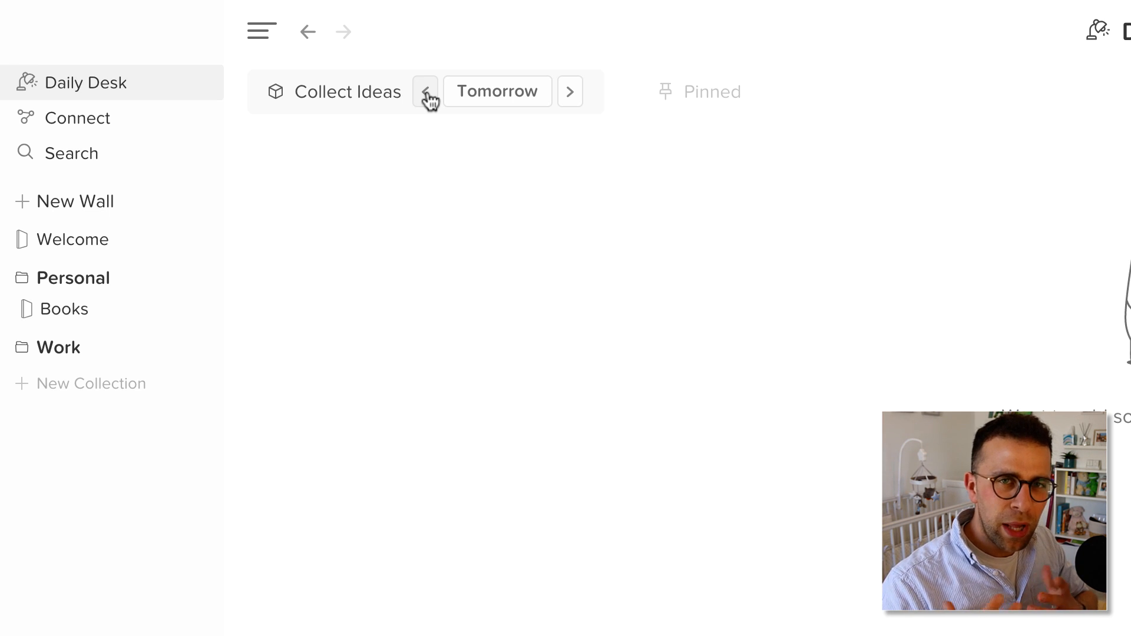
click(425, 91)
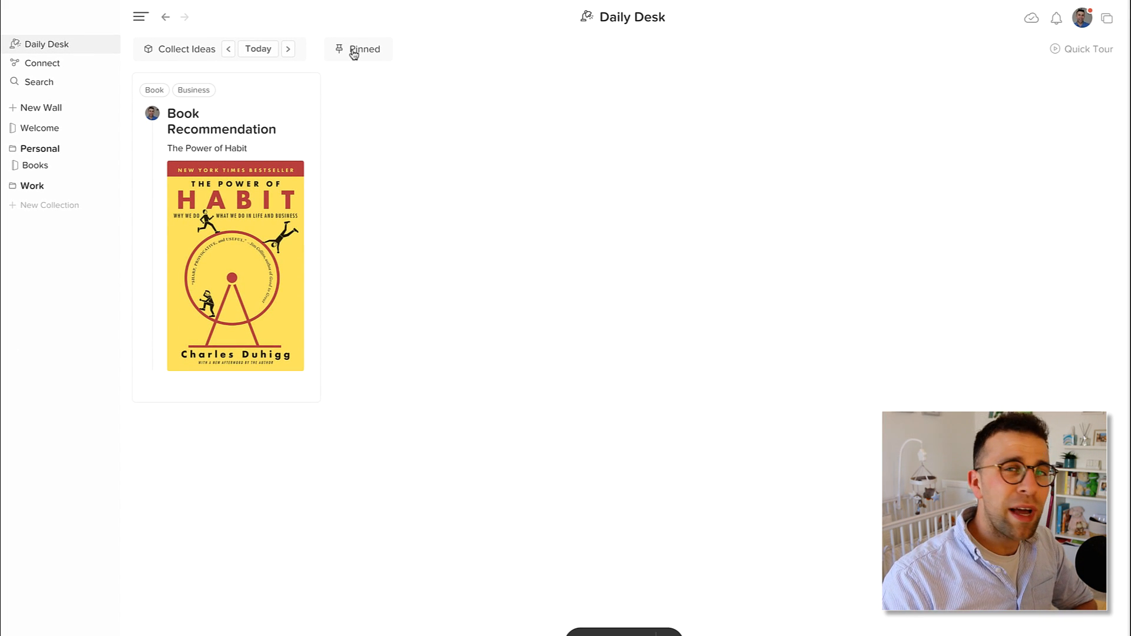
click(359, 49)
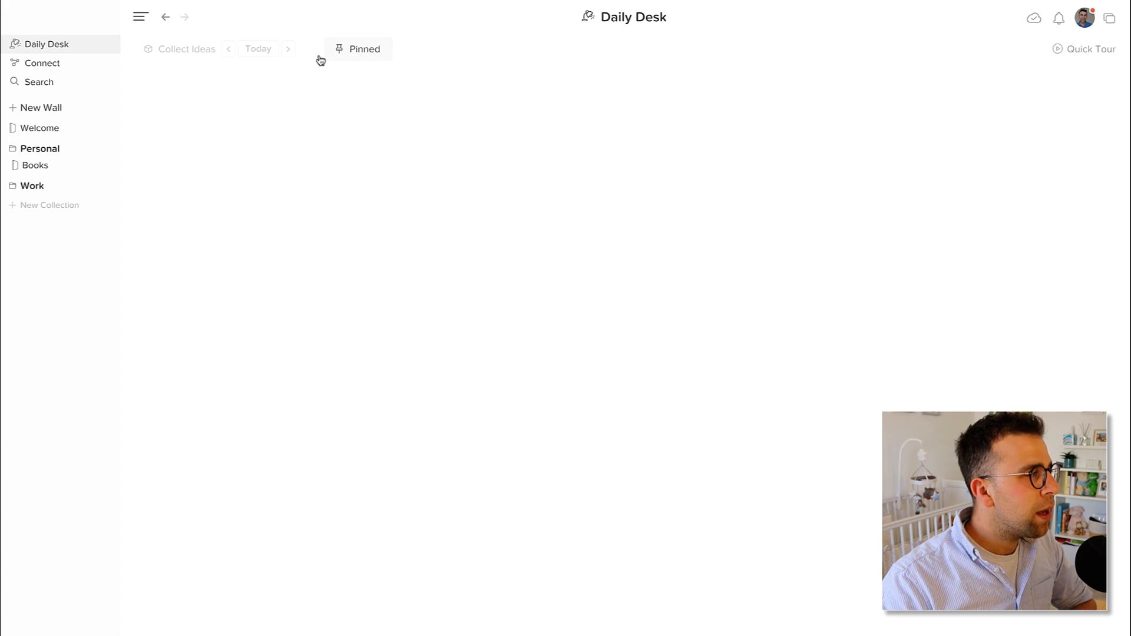
click(186, 50)
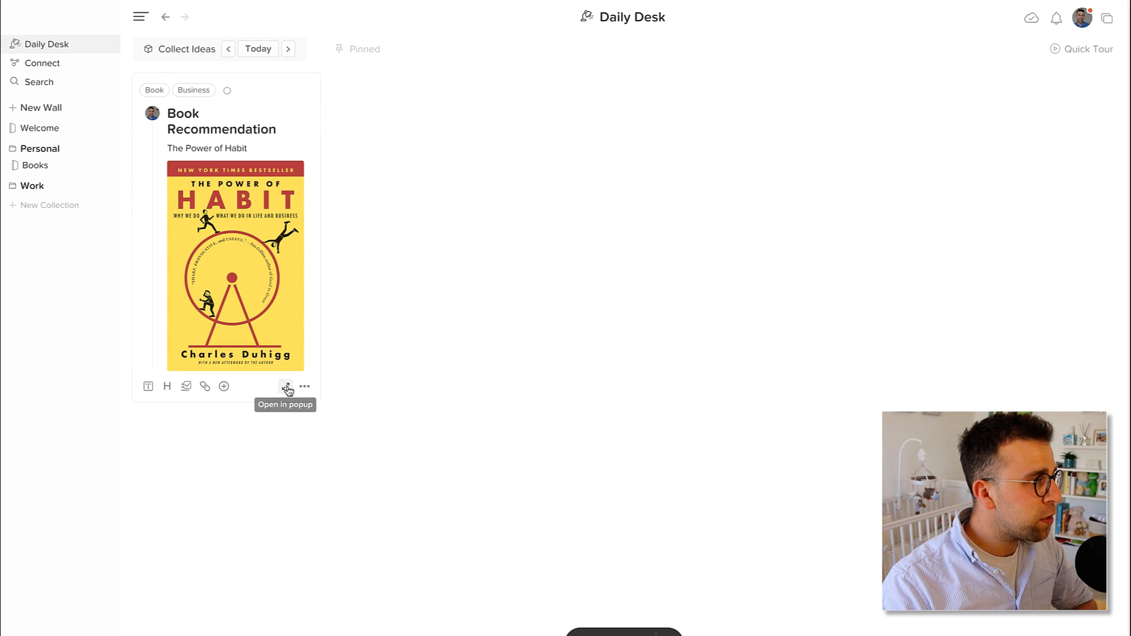
click(288, 386)
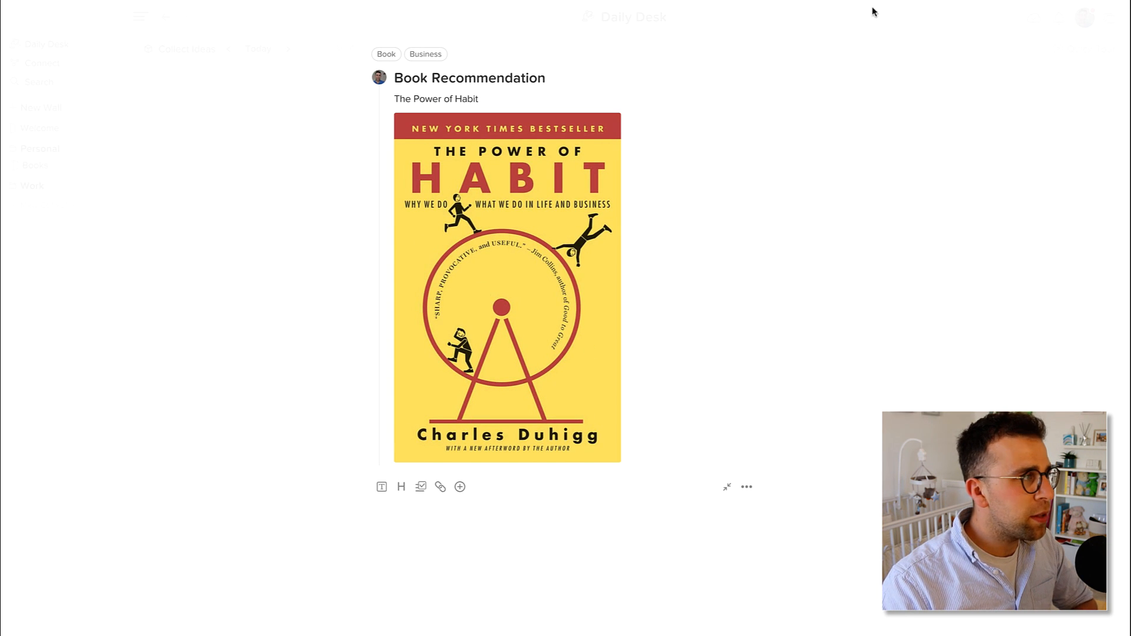
click(726, 486)
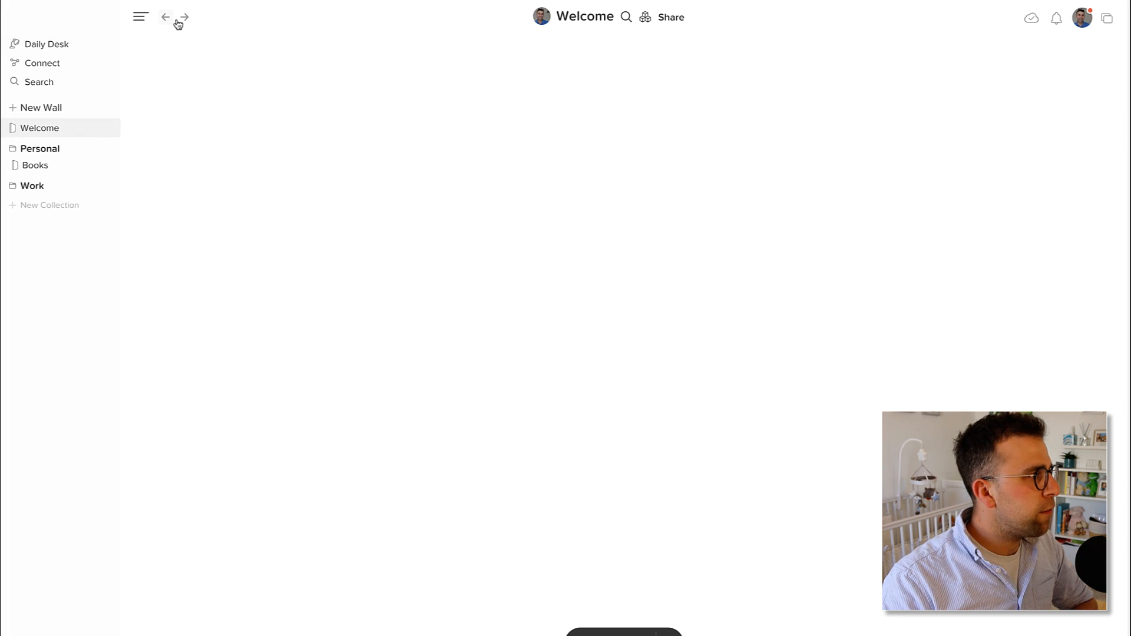
click(47, 43)
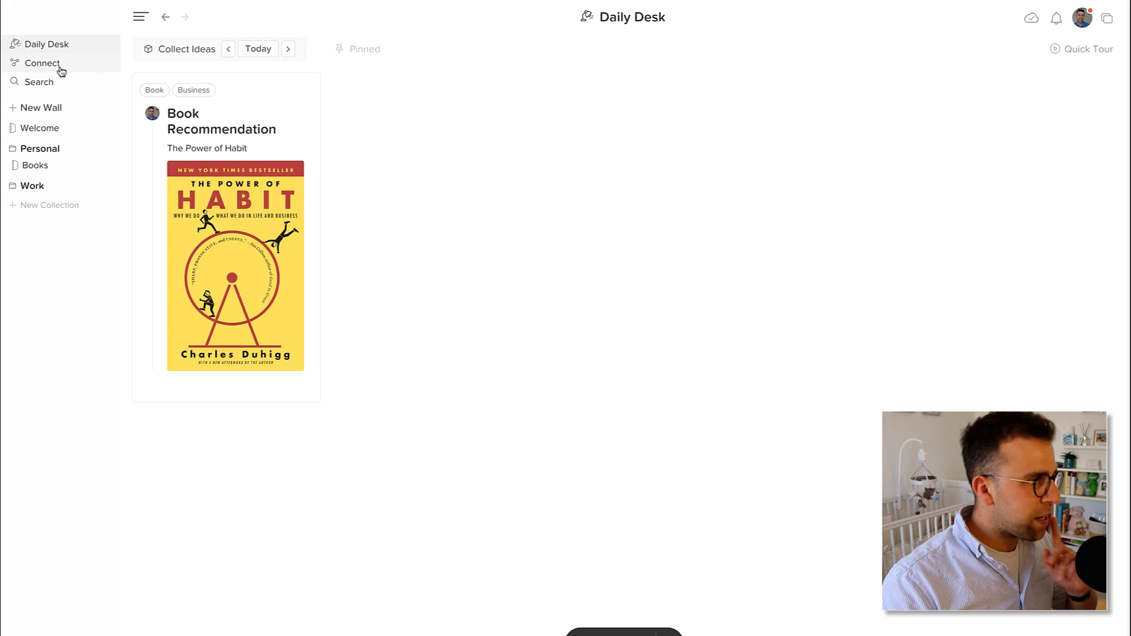
Step: In the Connect wizard, filter by the Book and Business nodes to find the Power of Habit brick
click(43, 63)
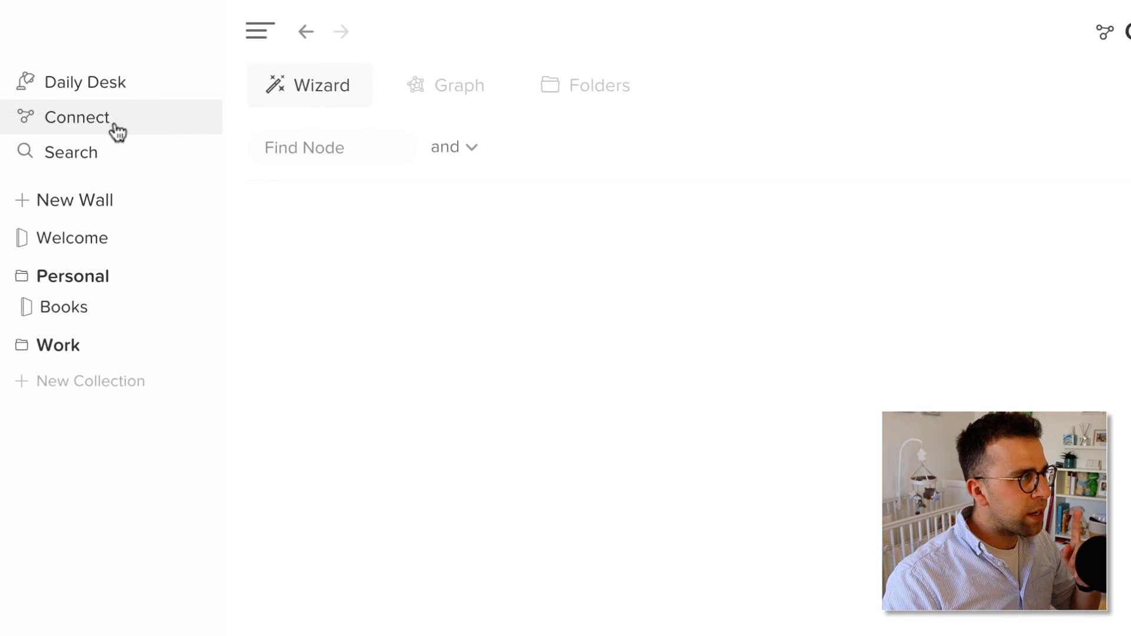
click(78, 117)
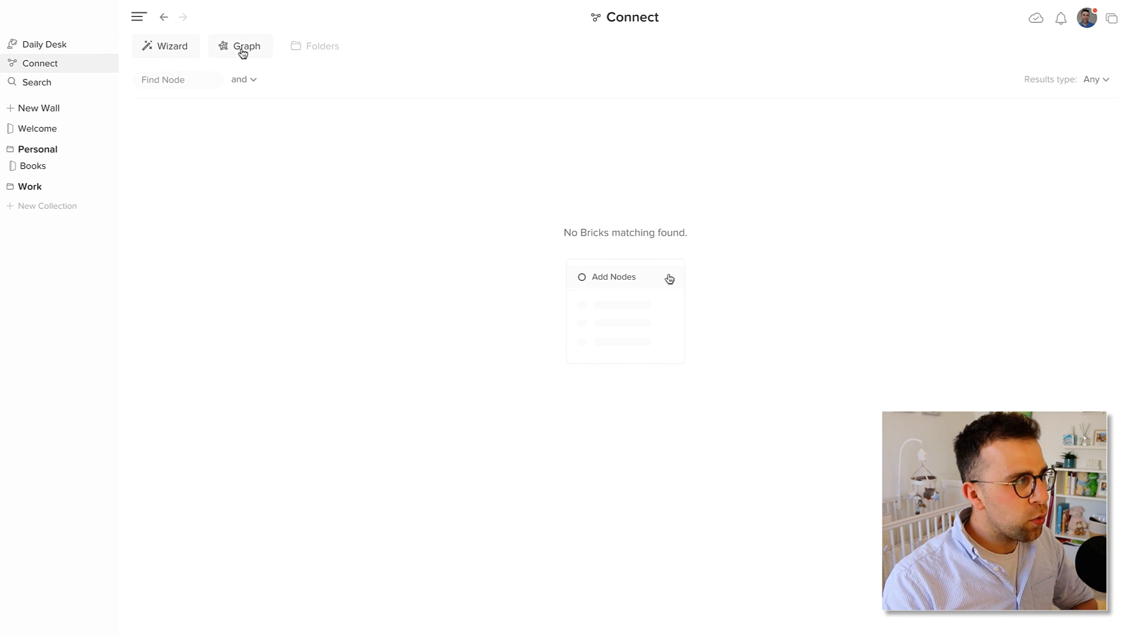
click(165, 46)
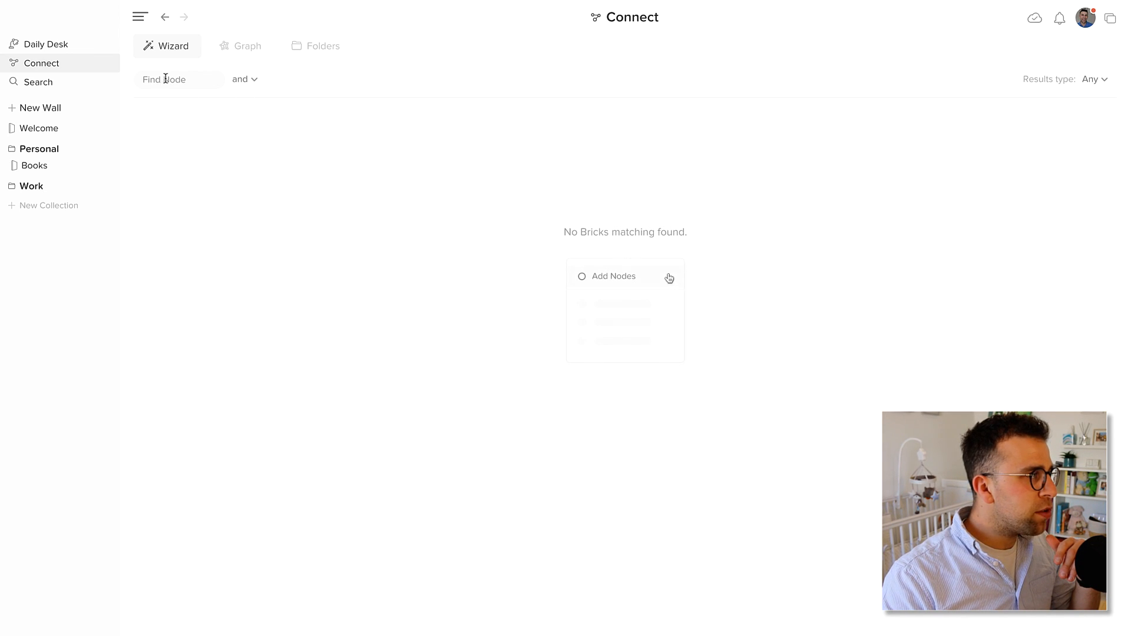
click(179, 79)
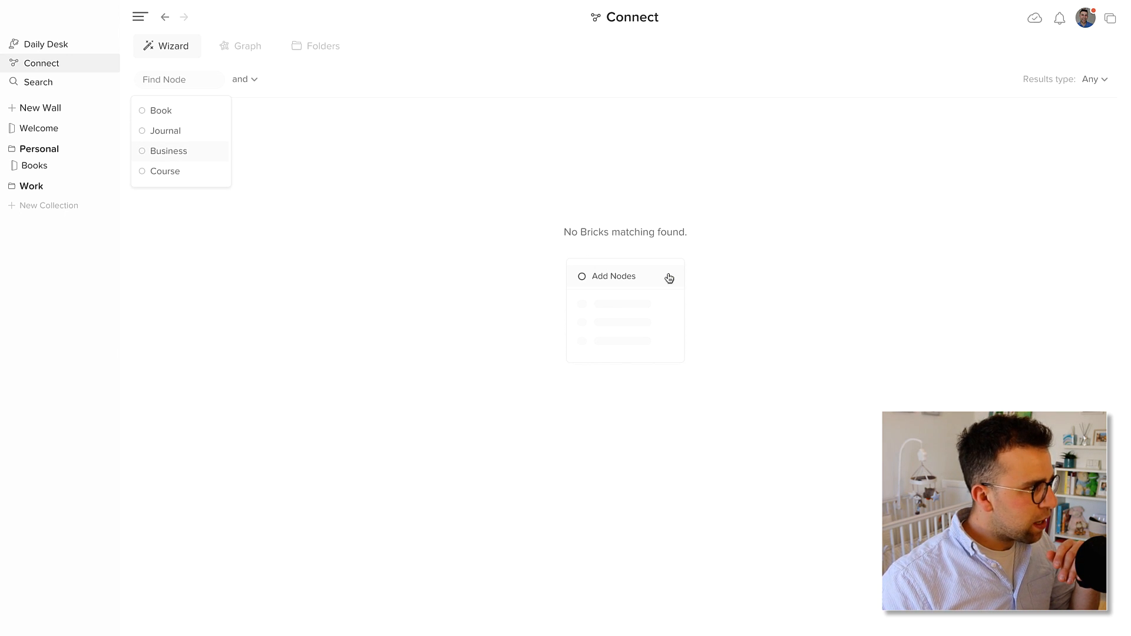
click(165, 171)
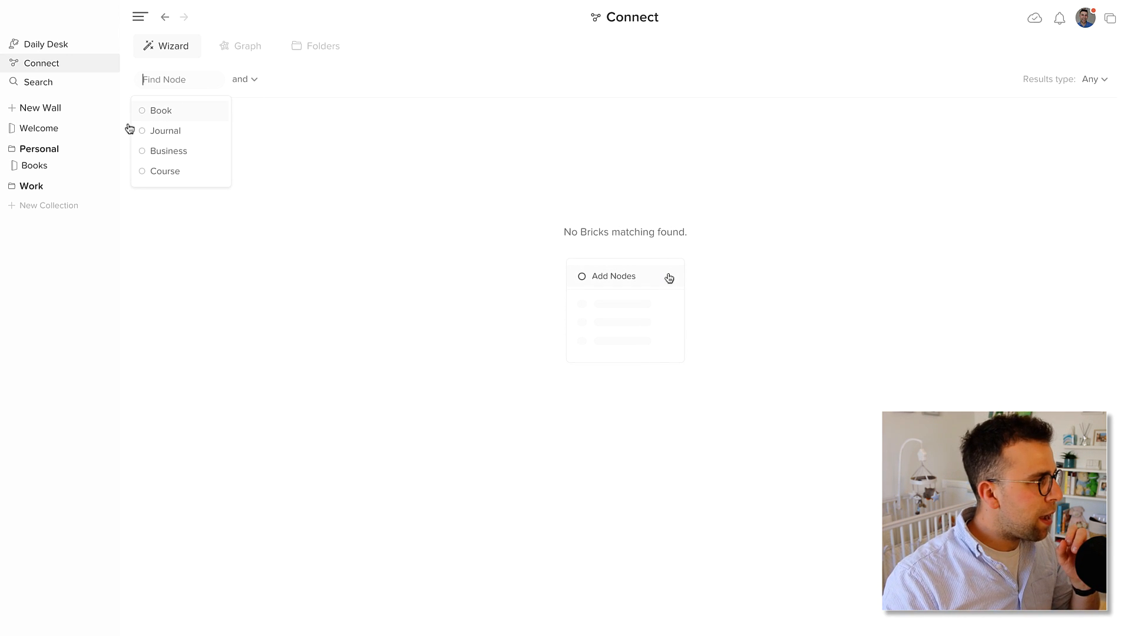
mouse_move(51, 108)
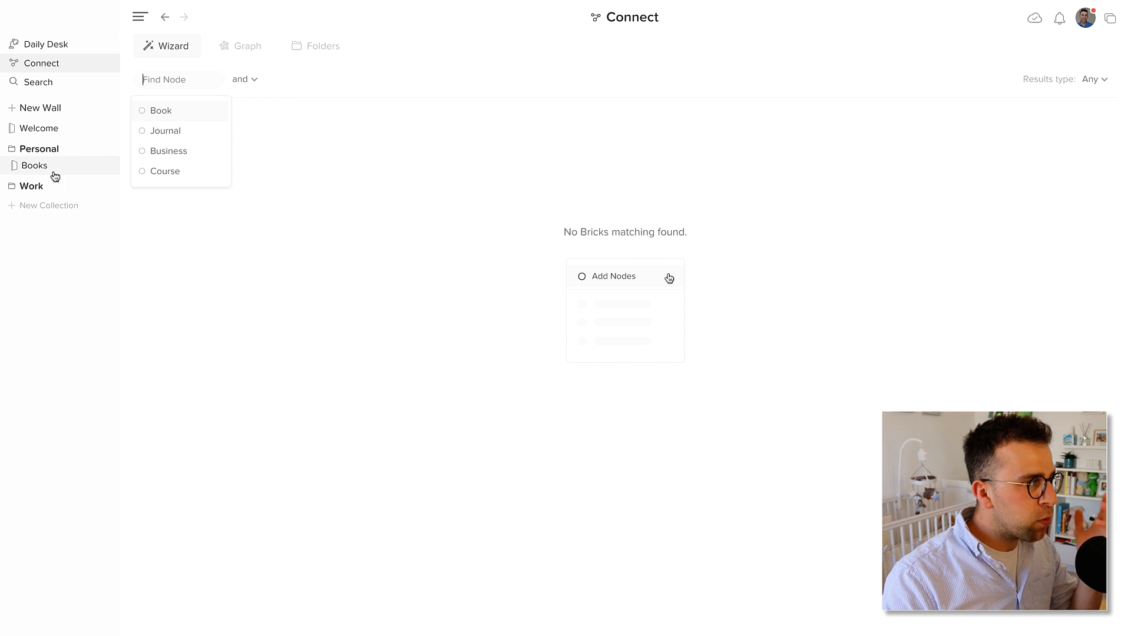
click(168, 150)
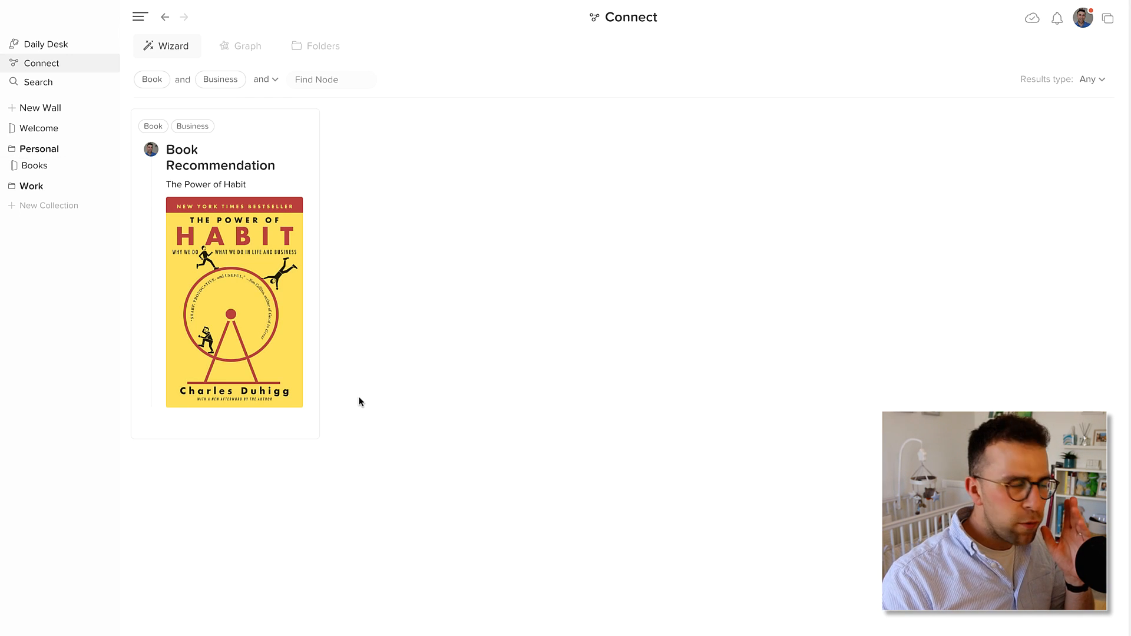
Step: Check the brick's Copy to Wall targets, then remove Book so only Business filters the wizard
click(476, 206)
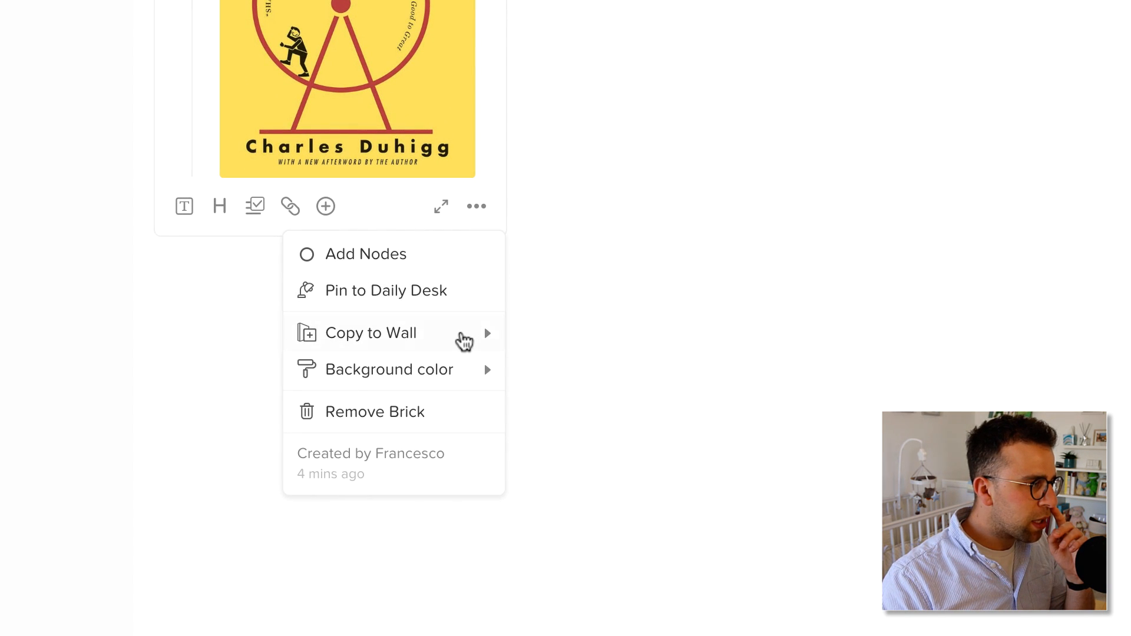
click(371, 332)
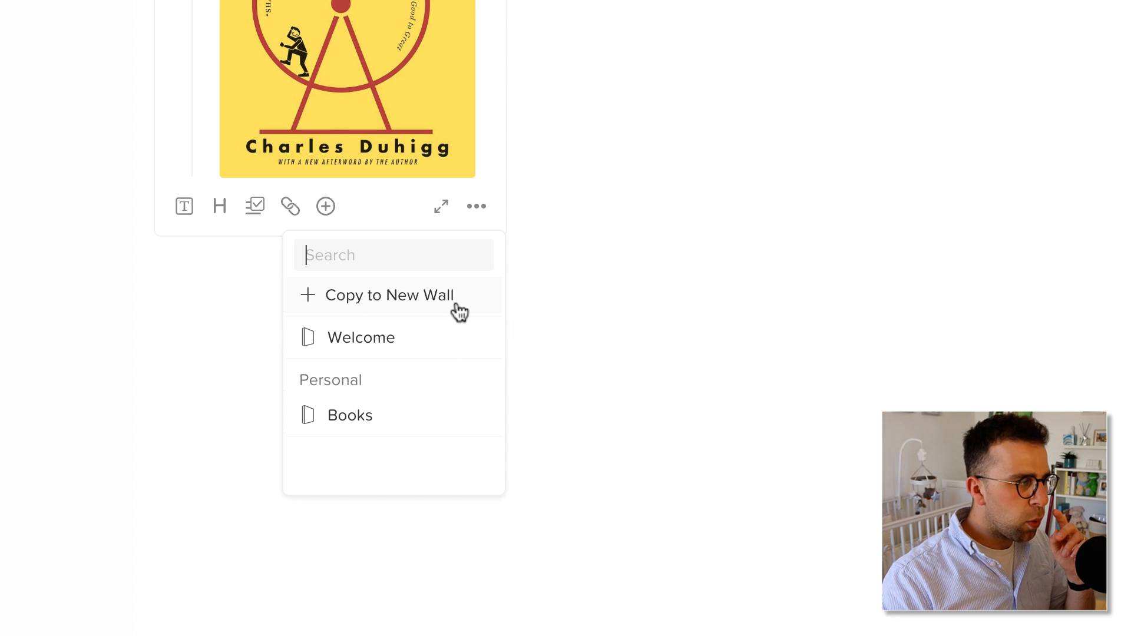
click(642, 185)
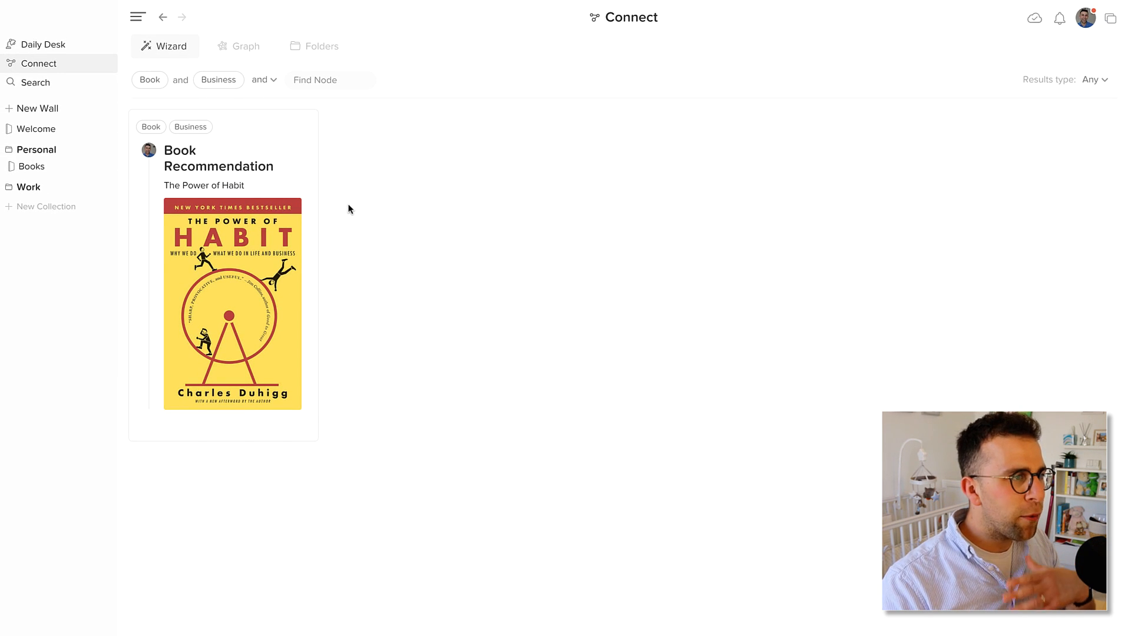
mouse_move(344, 160)
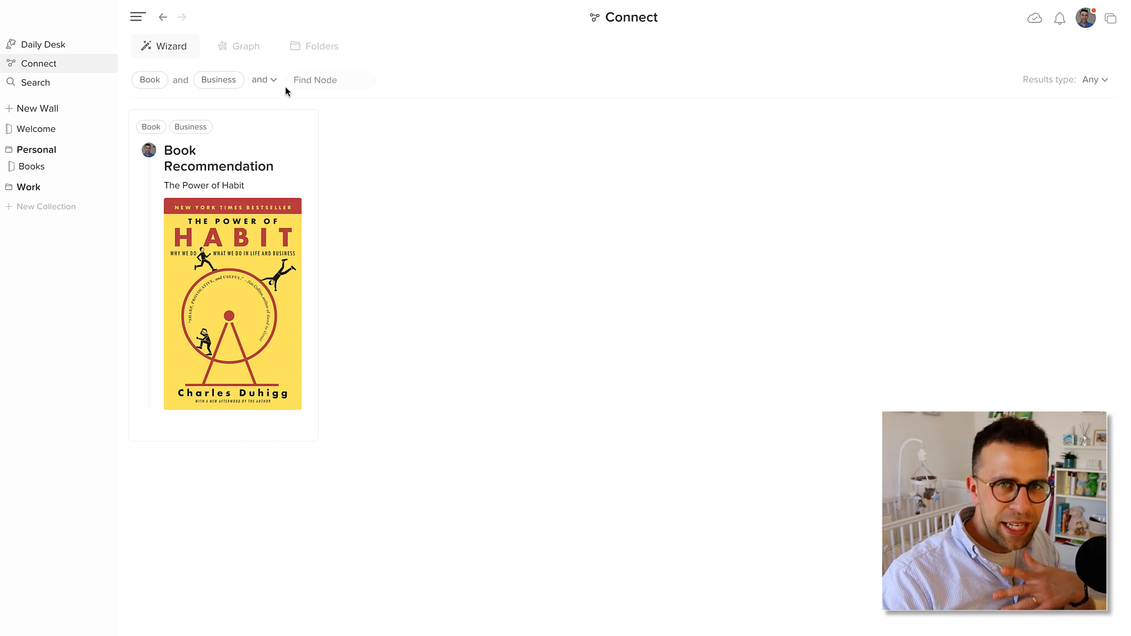
click(247, 45)
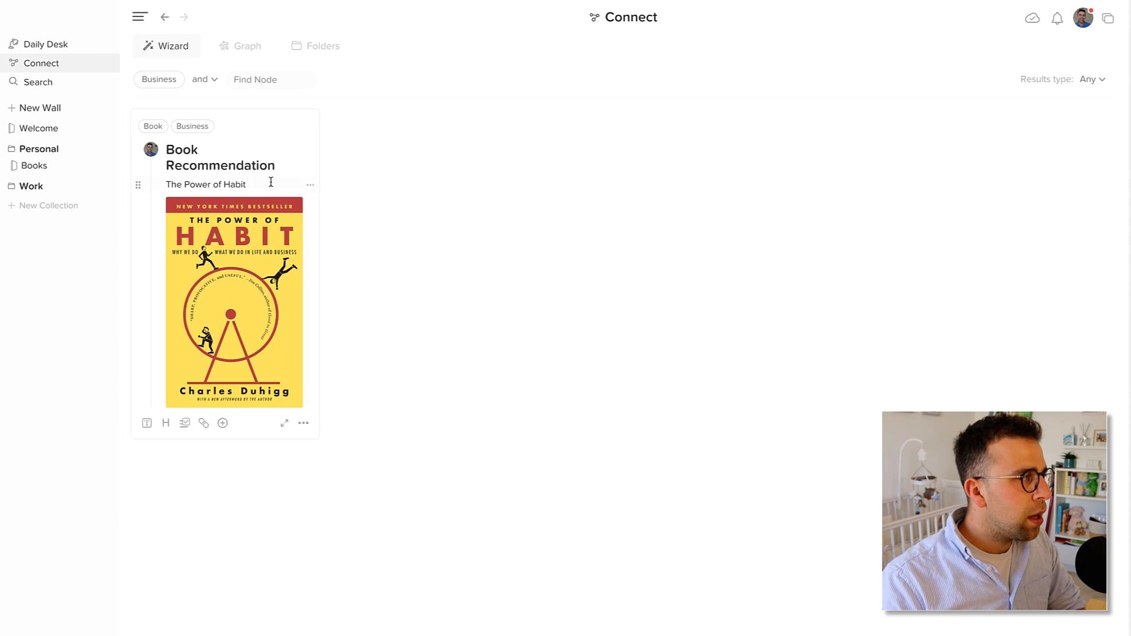
Step: Show the Connect graph with Book linked to Business and Journal, Course unconnected
click(246, 46)
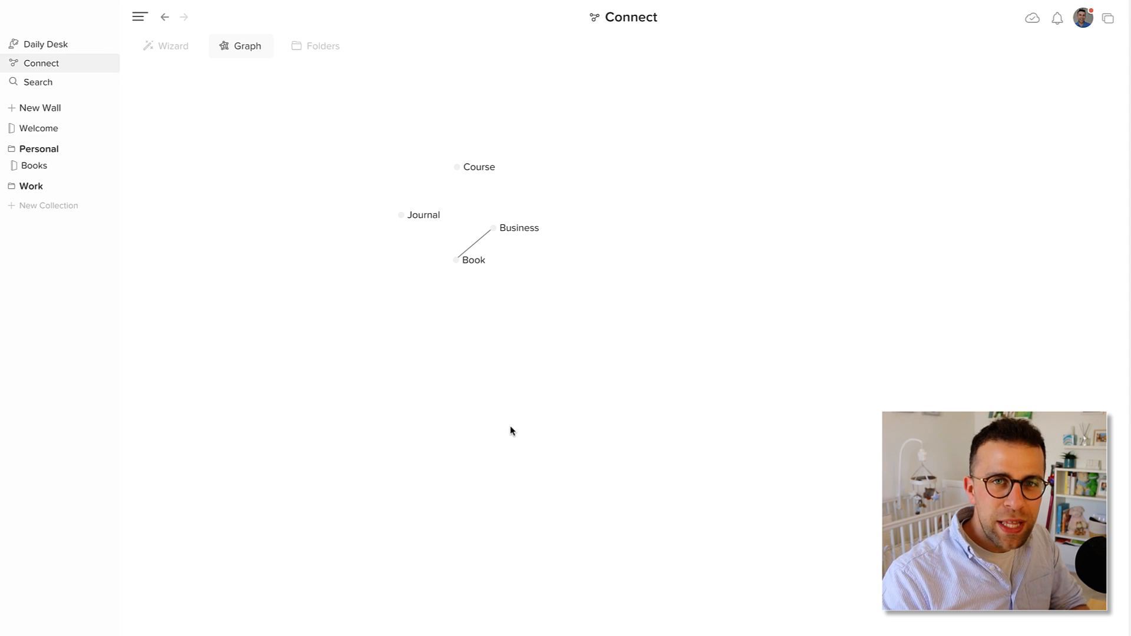
mouse_move(456, 266)
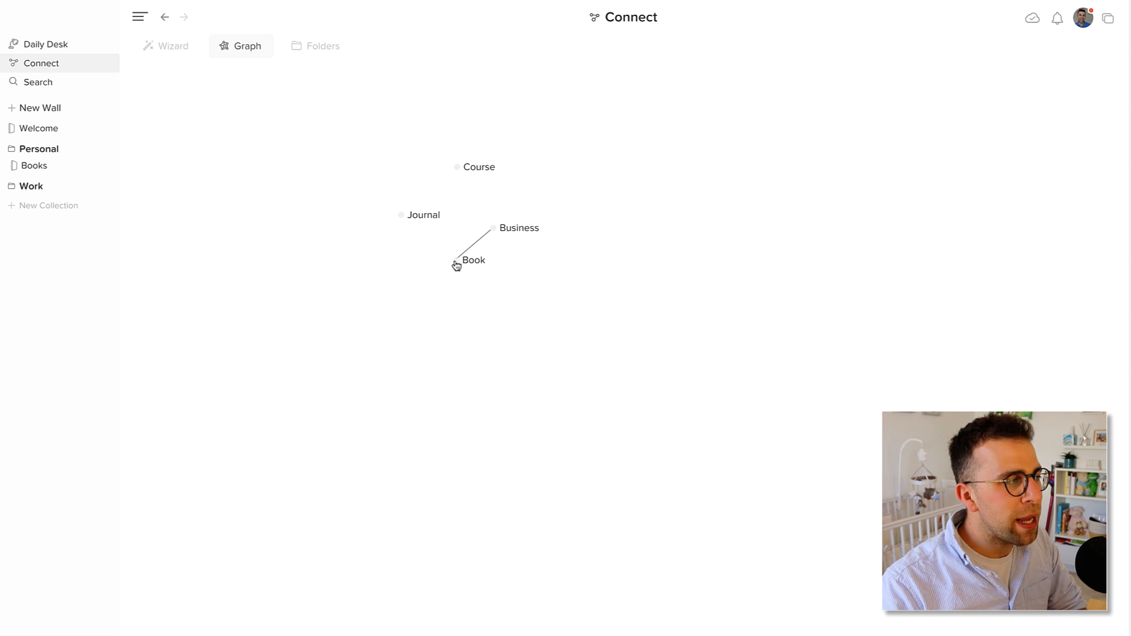
mouse_move(496, 320)
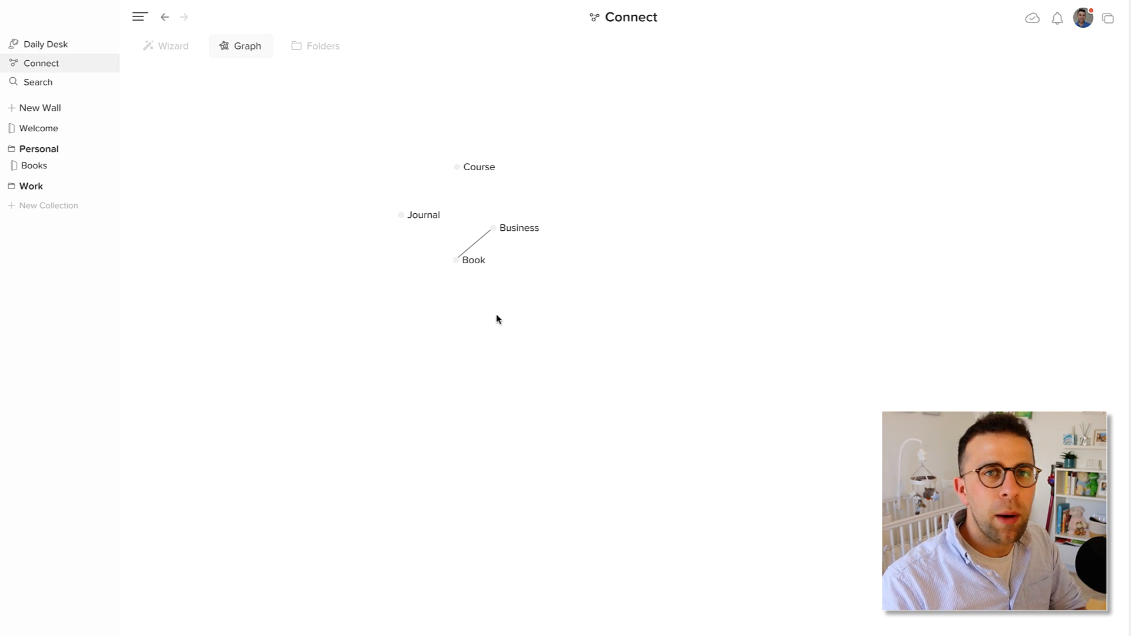
mouse_move(616, 374)
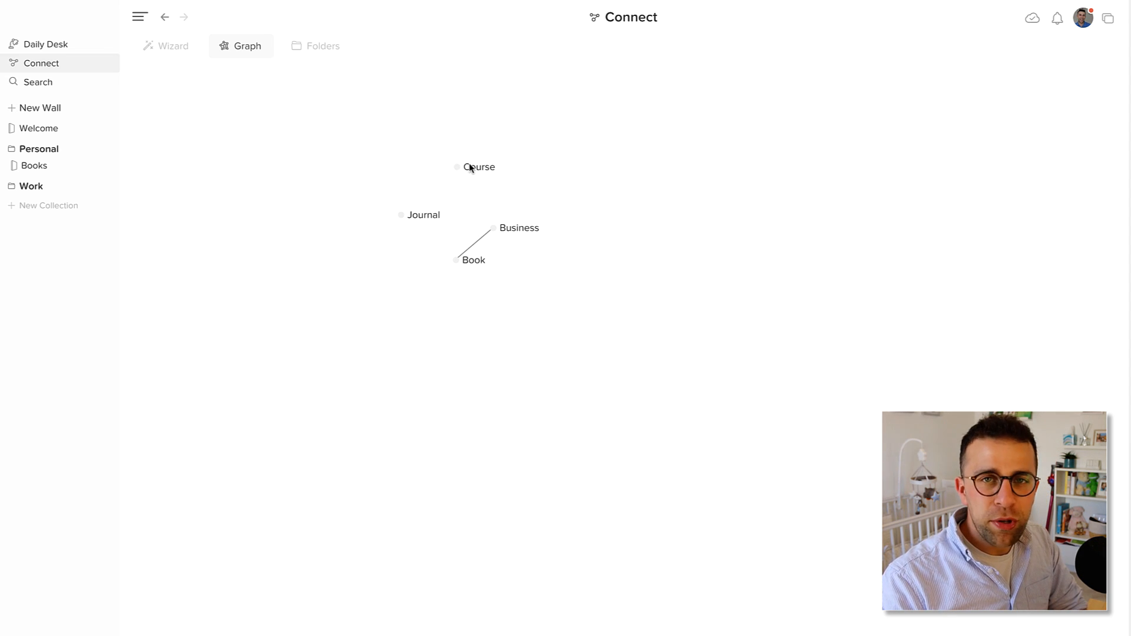
mouse_move(448, 172)
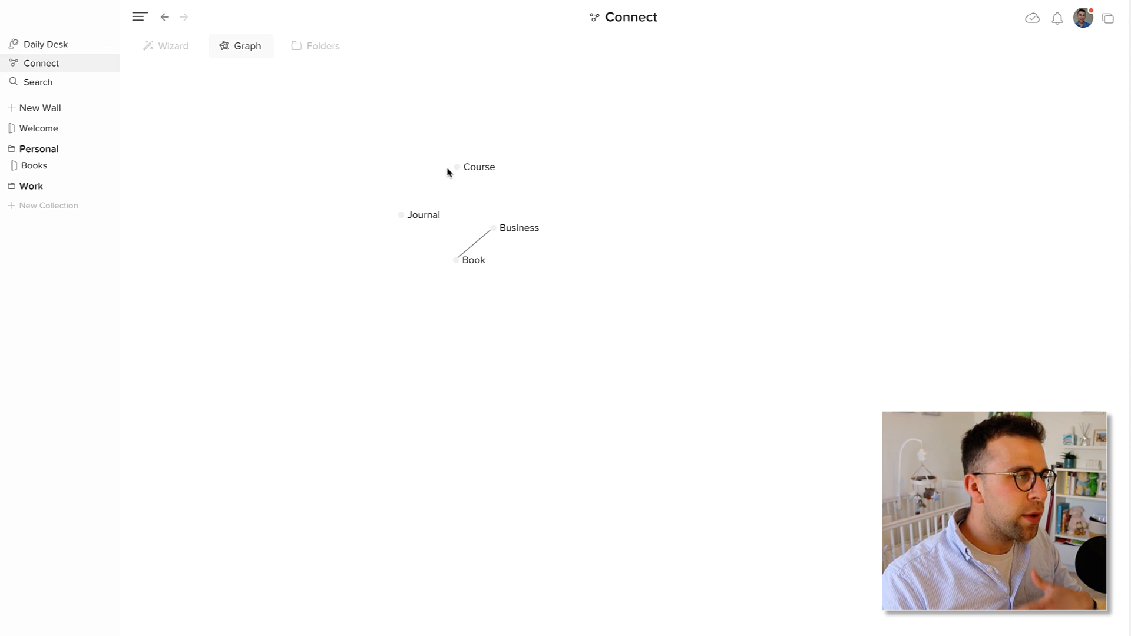
mouse_move(515, 185)
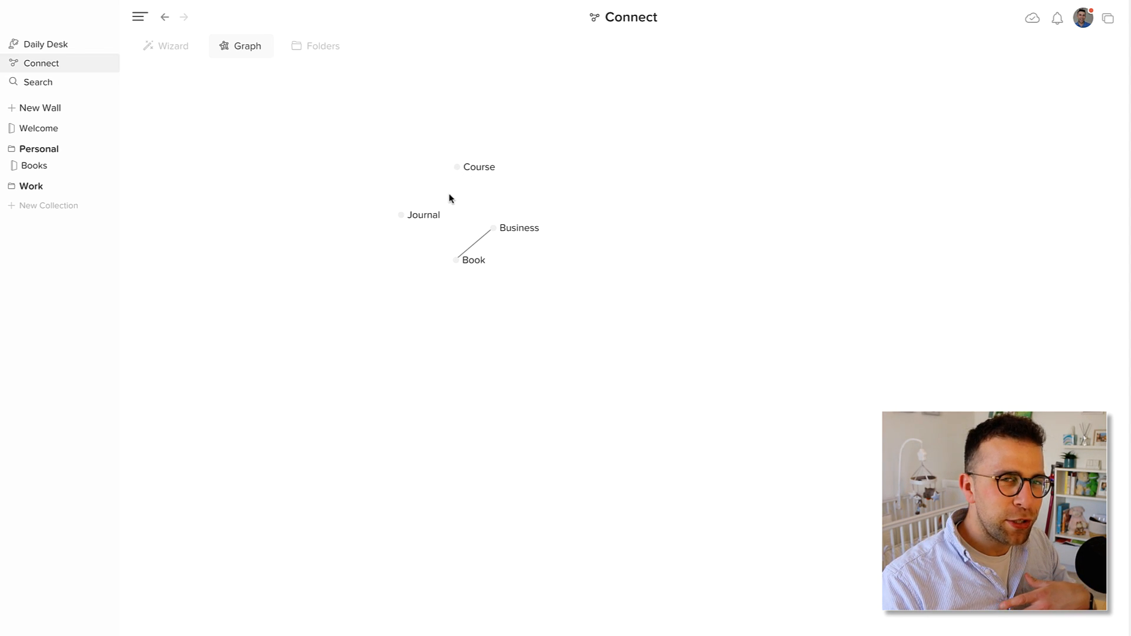
mouse_move(365, 98)
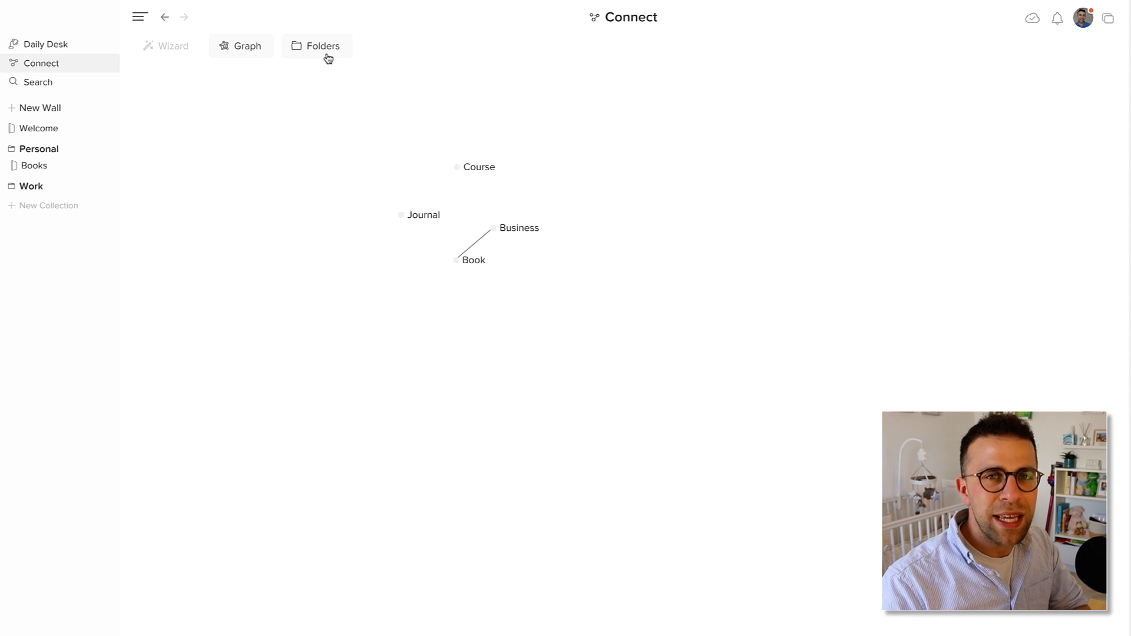
Step: Switch Connect to the Folders listing and start a new node
click(323, 46)
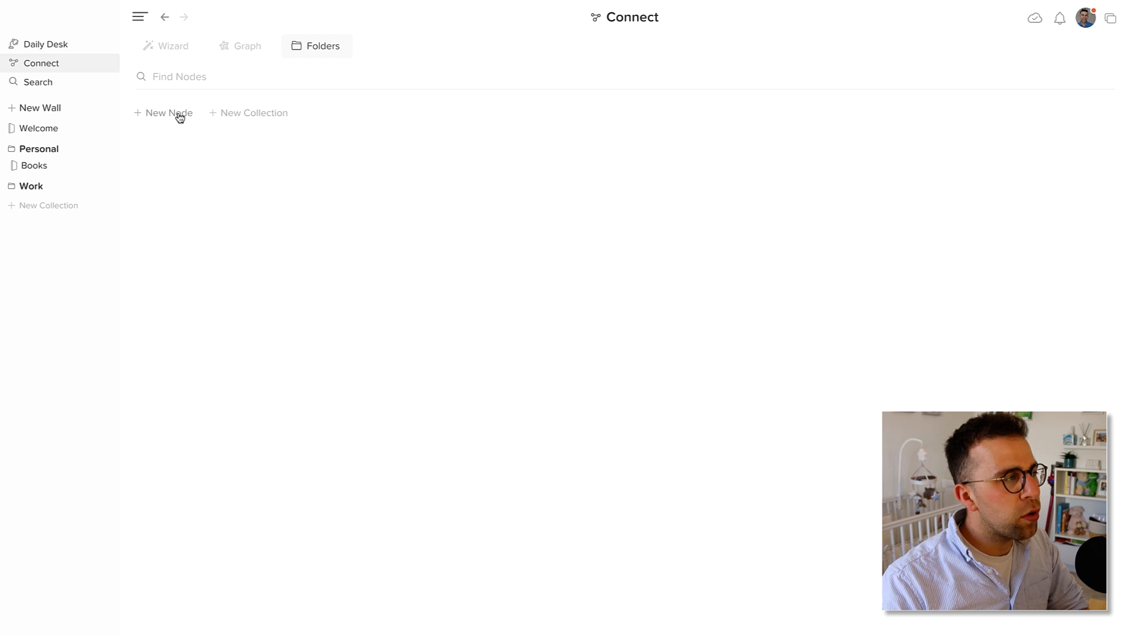
mouse_move(242, 115)
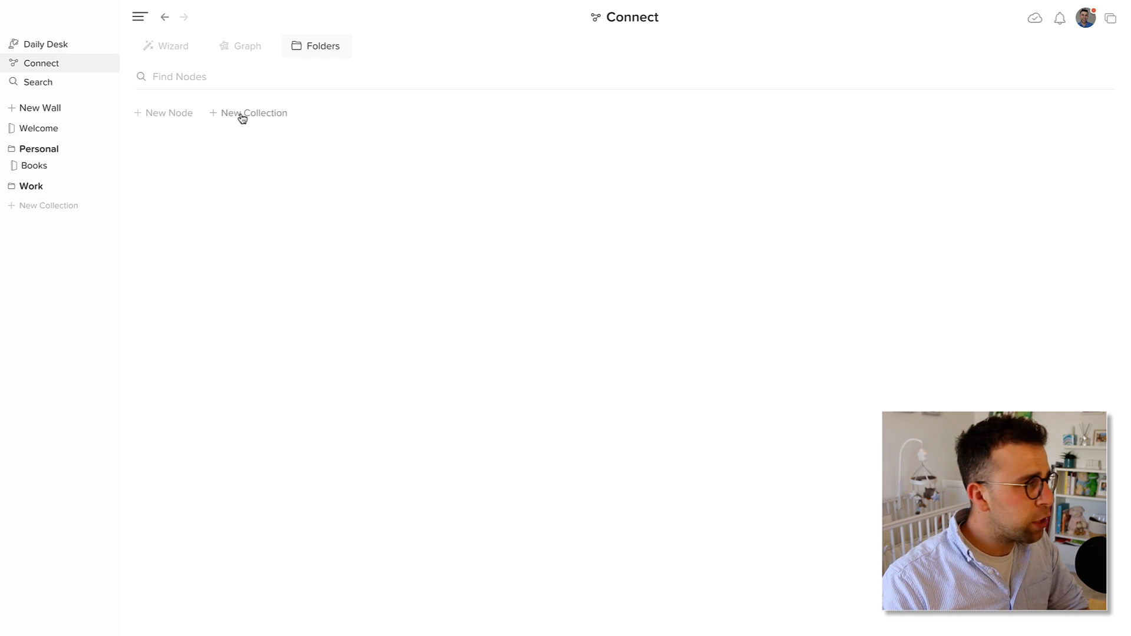
click(255, 113)
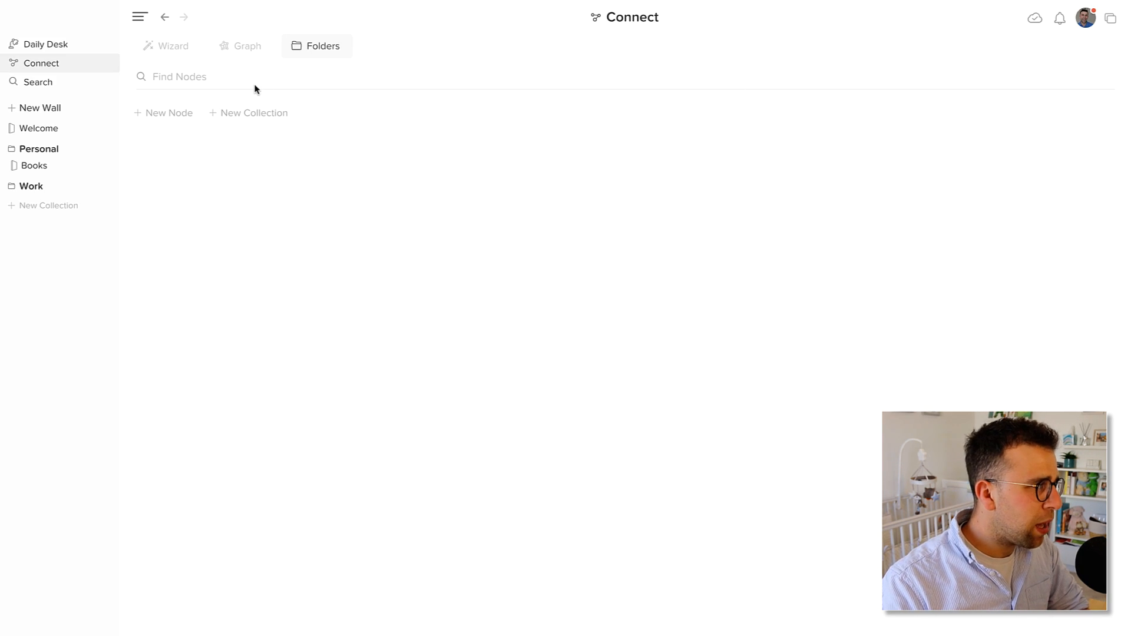
click(162, 114)
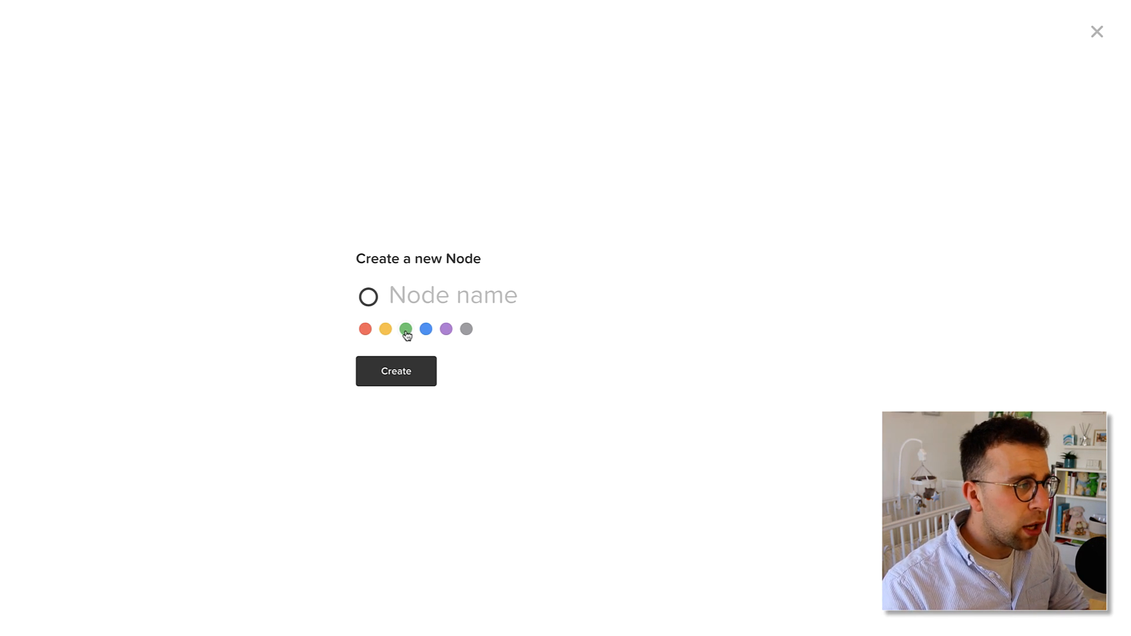
Step: Create a green node named Productivity and tag the Power of Habit brick with it
click(406, 329)
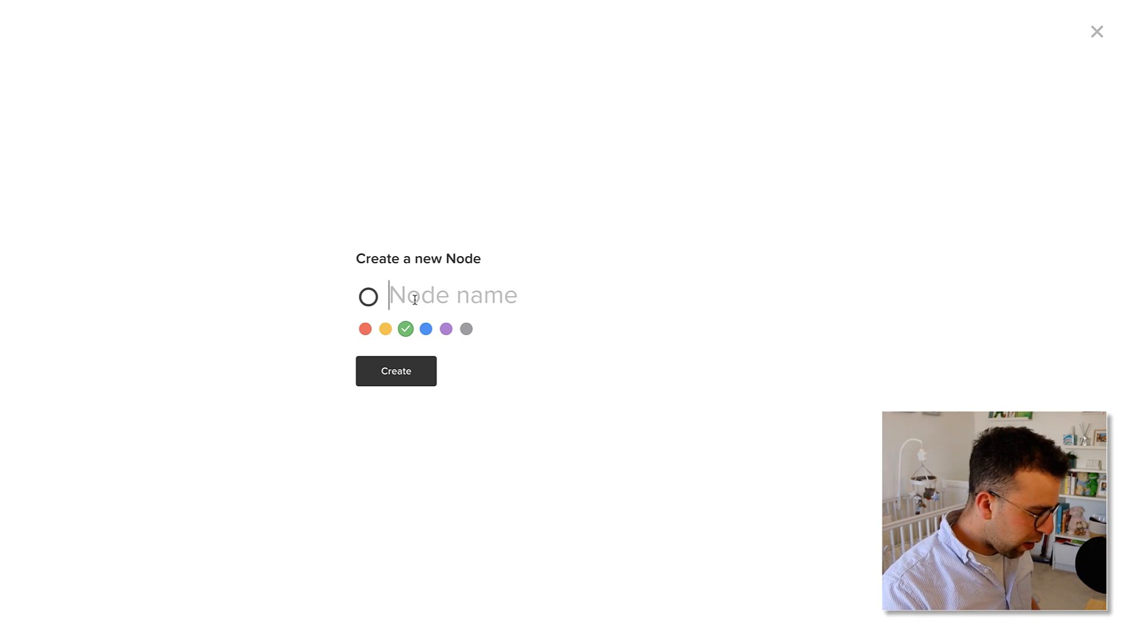
text(Produc)
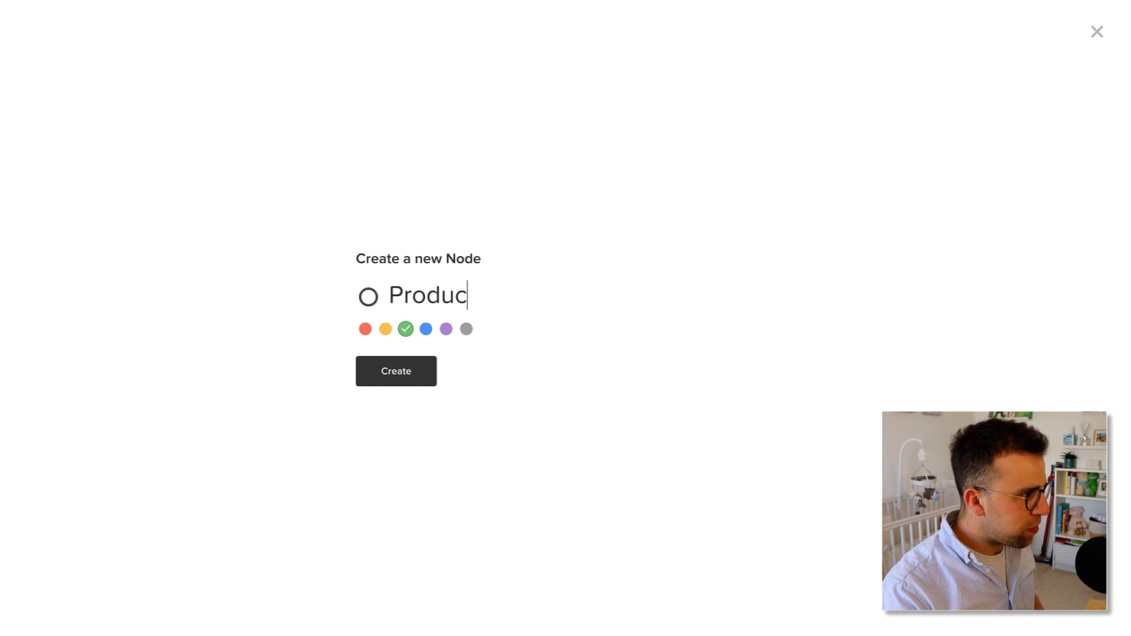
click(396, 371)
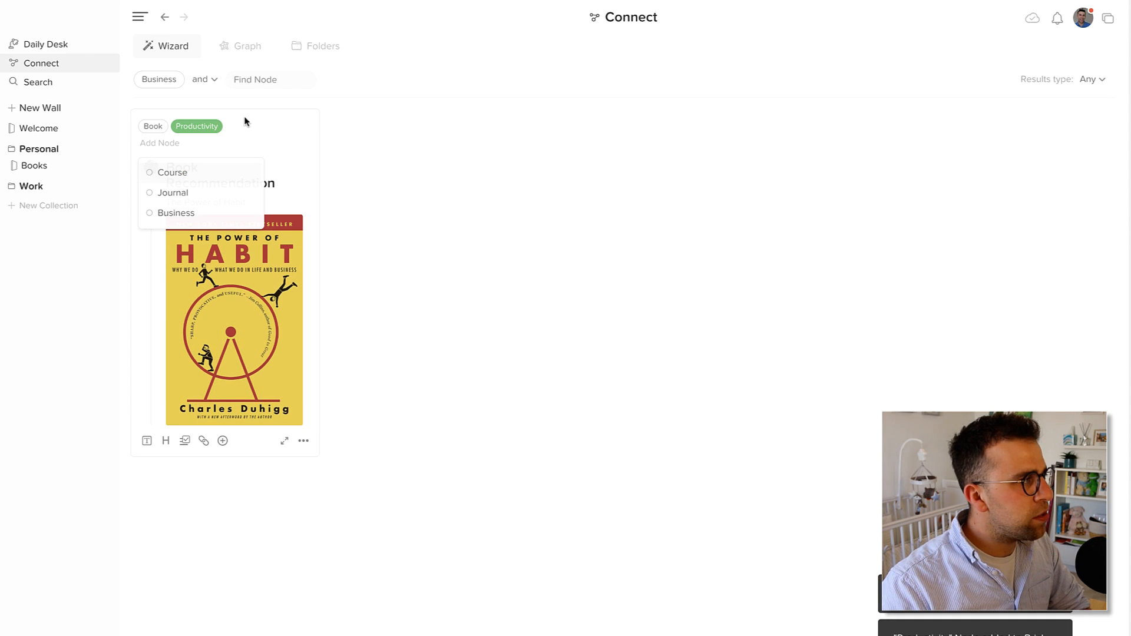
Step: View the graph showing Productivity linked to Book, then return to the wizard
click(247, 45)
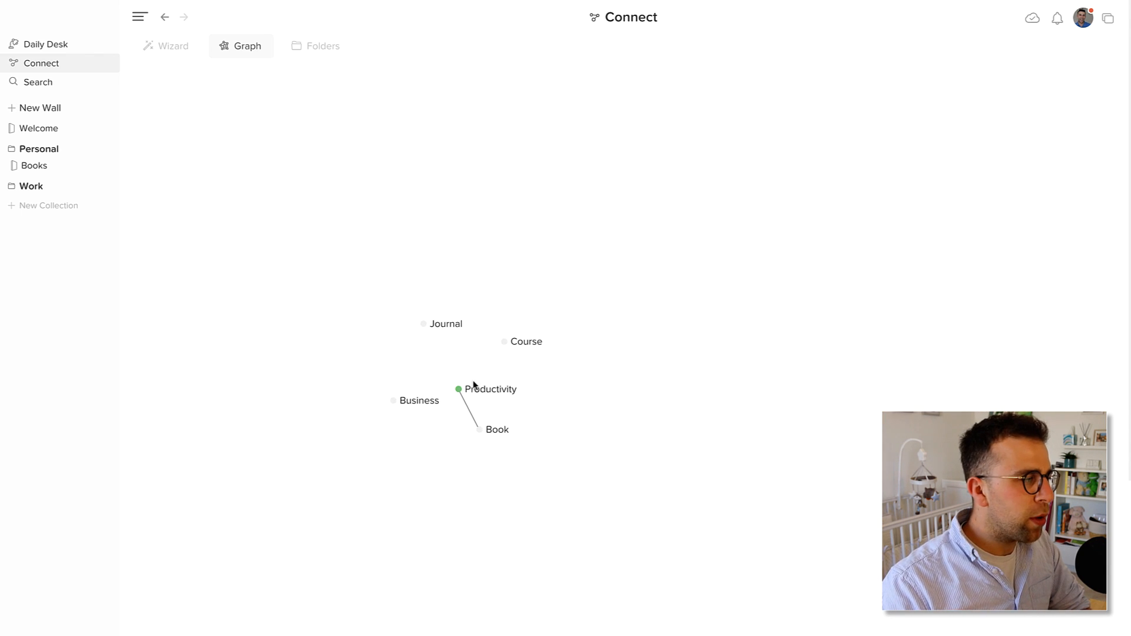
mouse_move(173, 46)
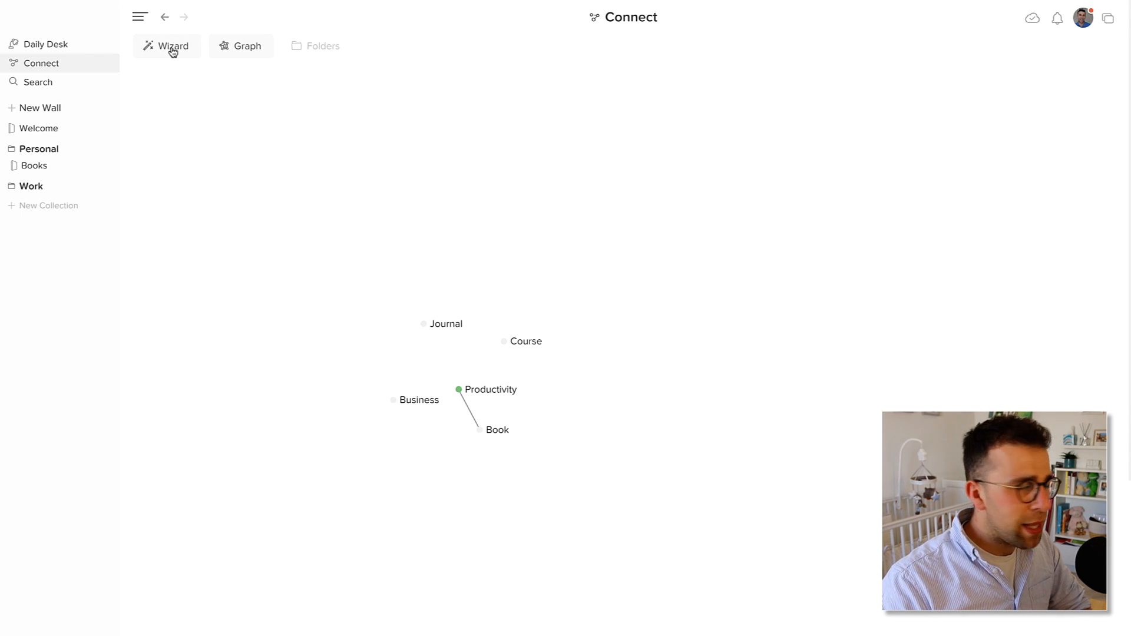
click(38, 81)
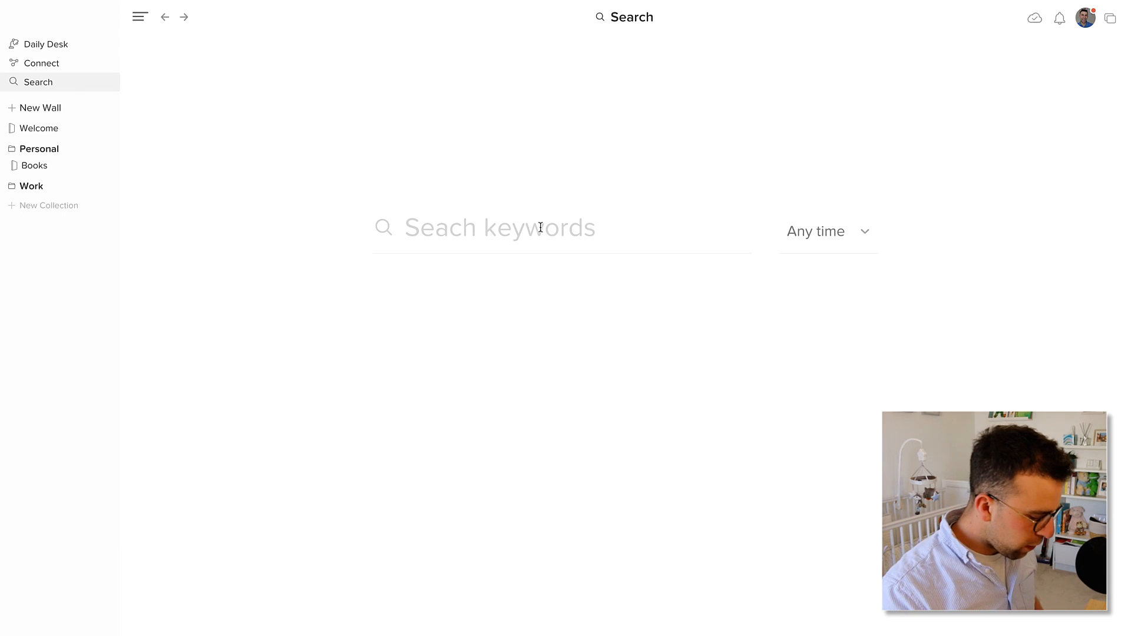
Step: Search 'power of habit' to find the Book Recommendation brick, then return to the Daily Desk
text(power of habit)
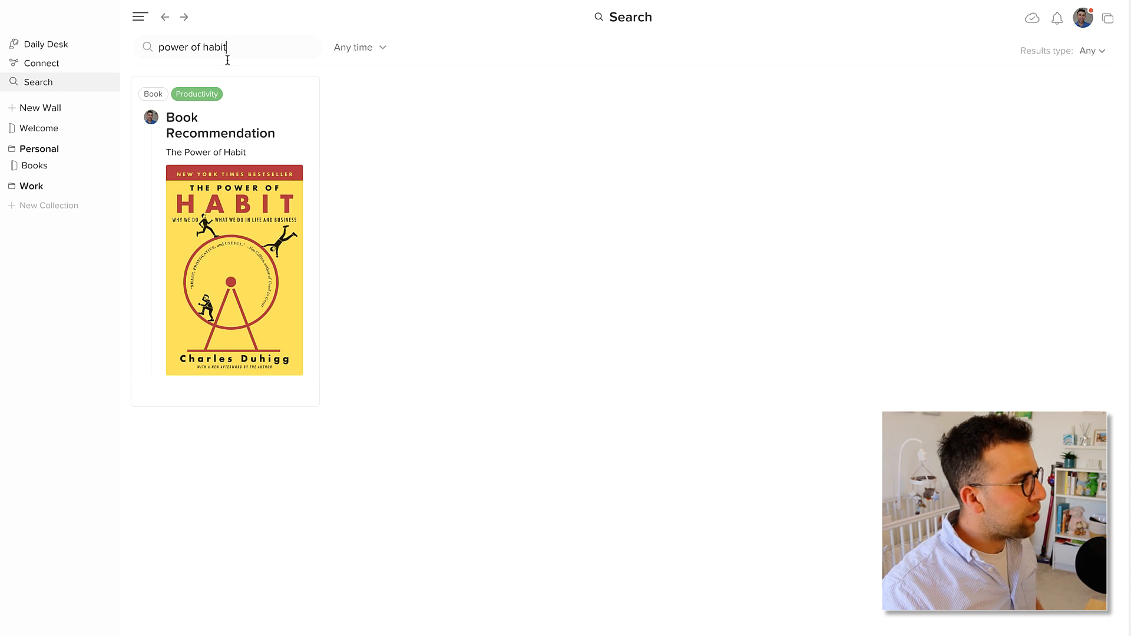
triple_click(194, 47)
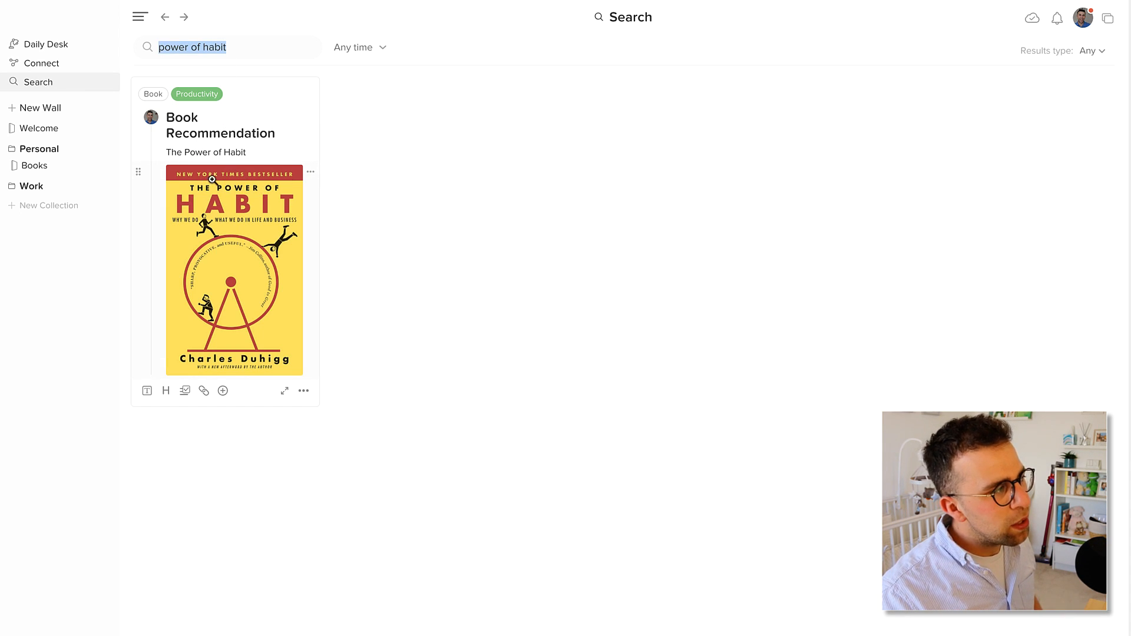
click(46, 43)
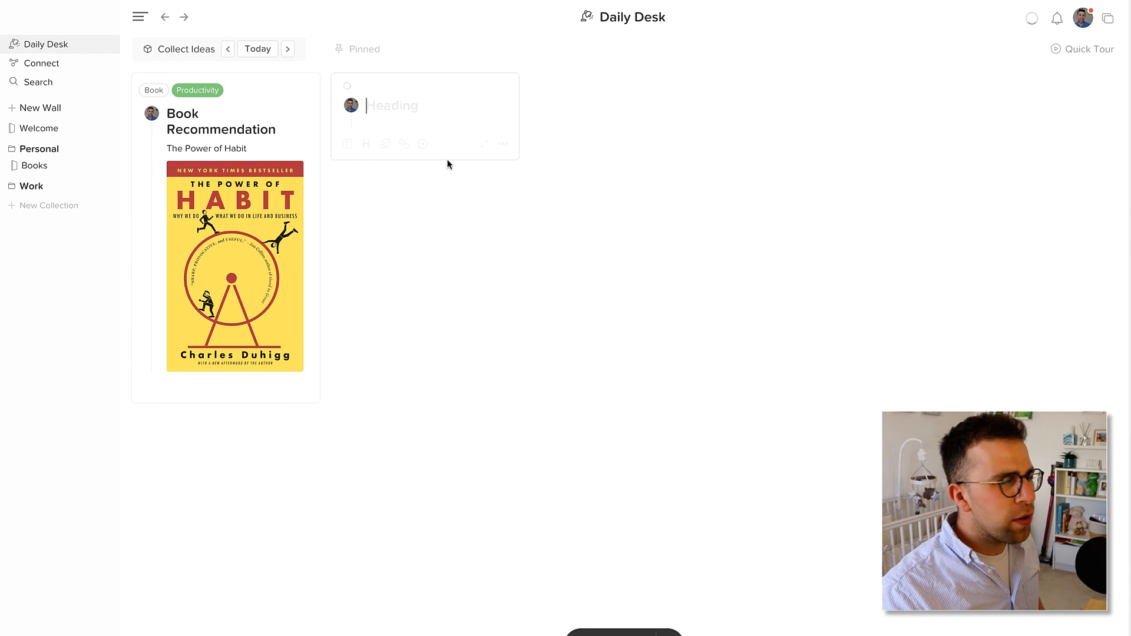
Step: Insert the elephants photo from Downloads into the brick and head it 'Animals'
click(423, 143)
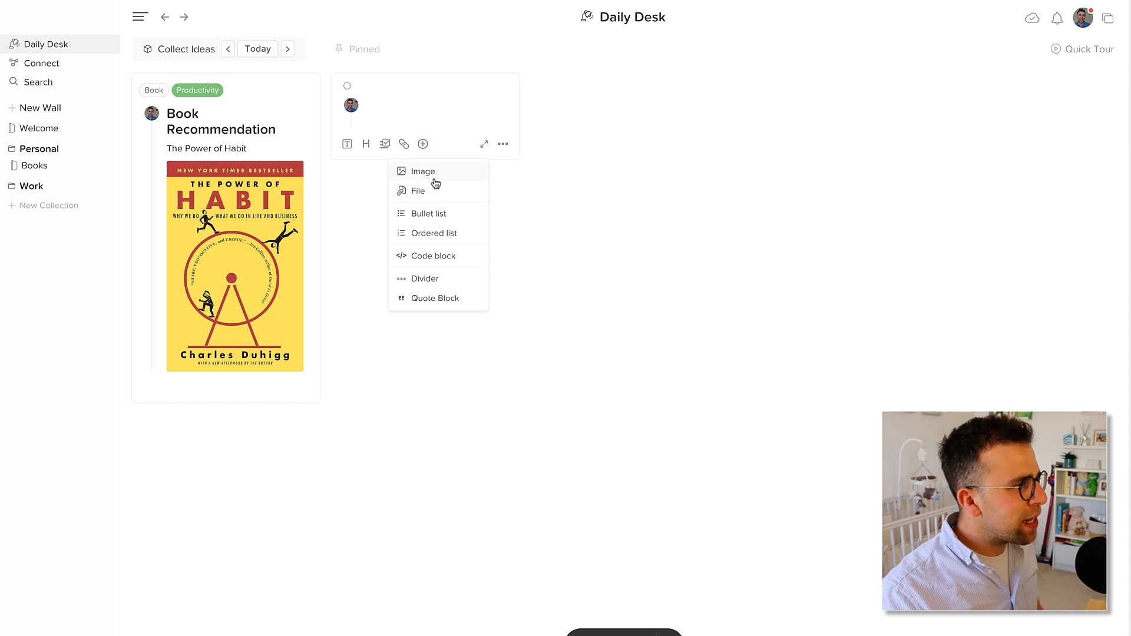
click(422, 171)
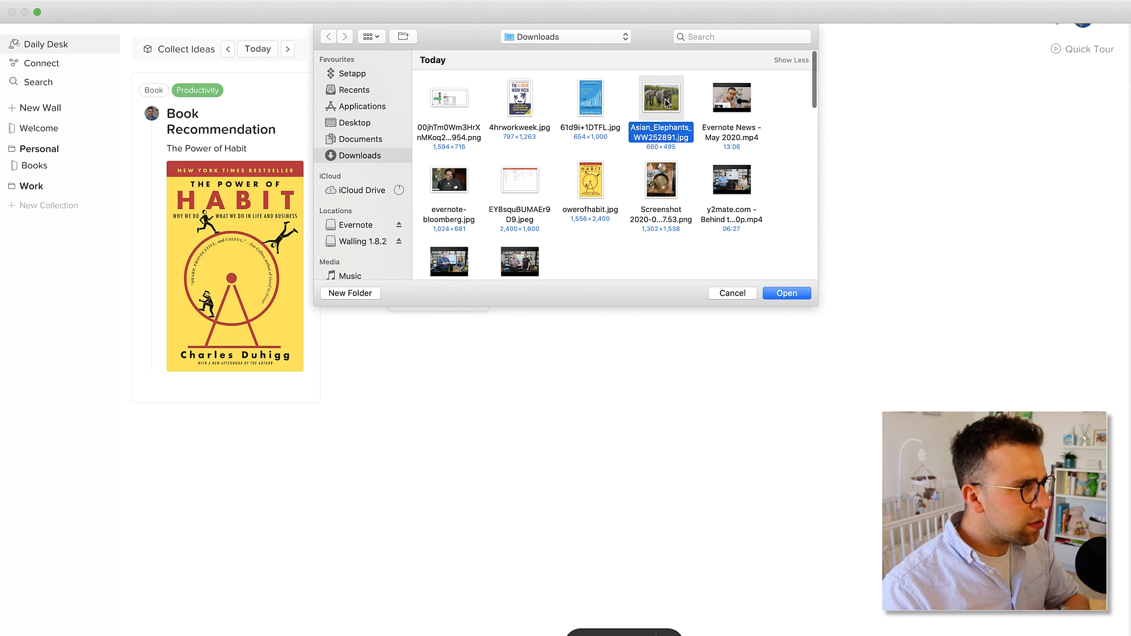
click(786, 293)
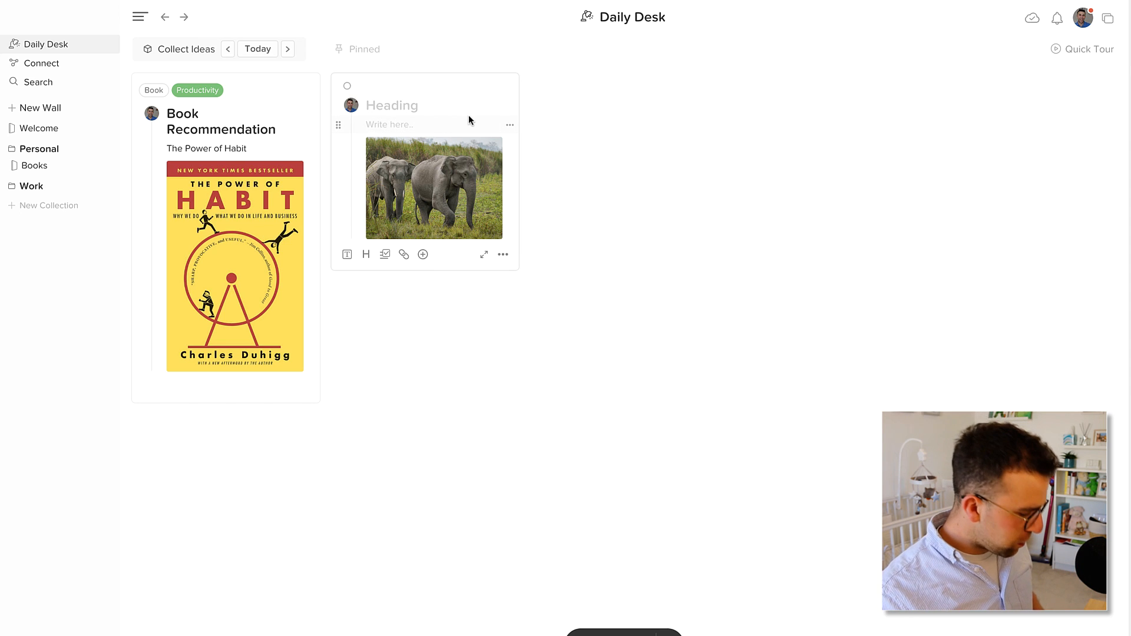
text(Animal)
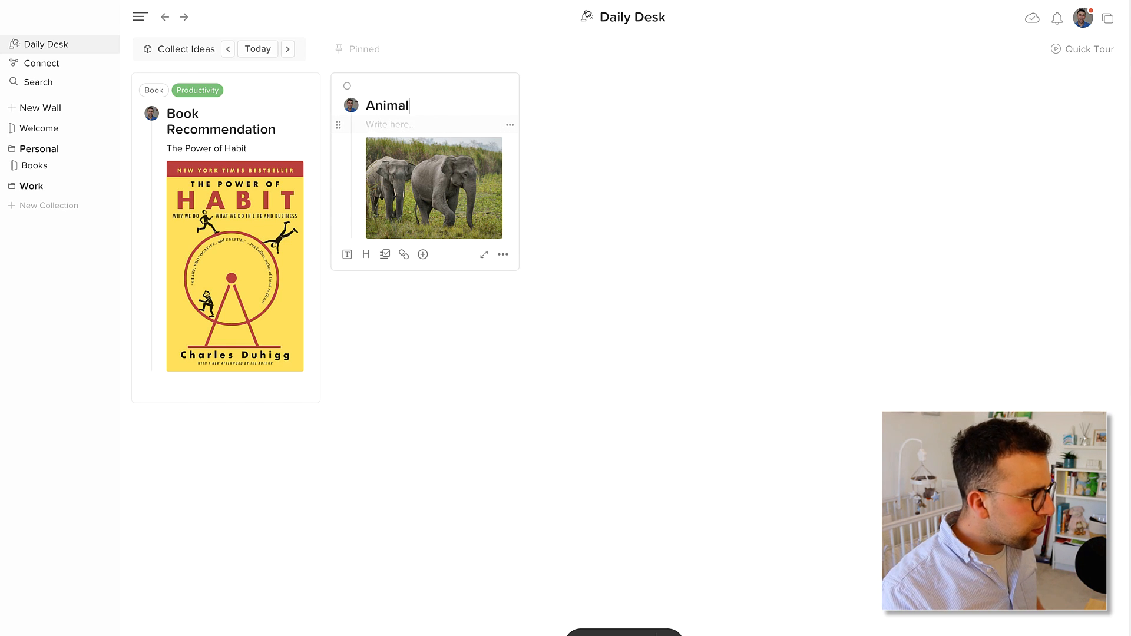
text(s)
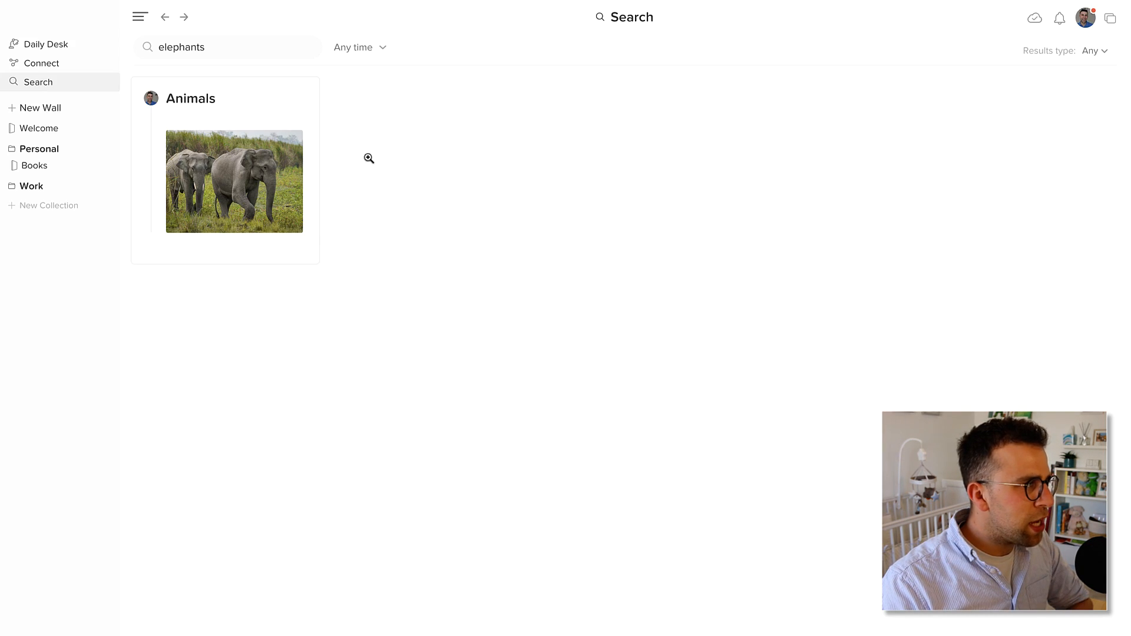
mouse_move(347, 248)
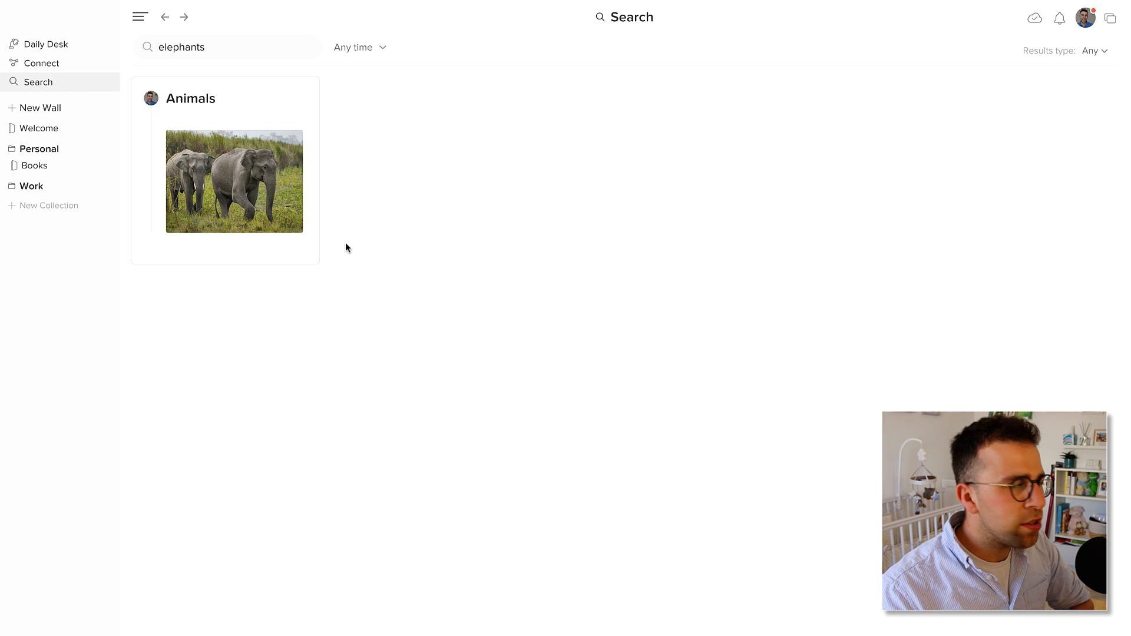
Step: Go to the Welcome wall with its Get started guidance
click(37, 128)
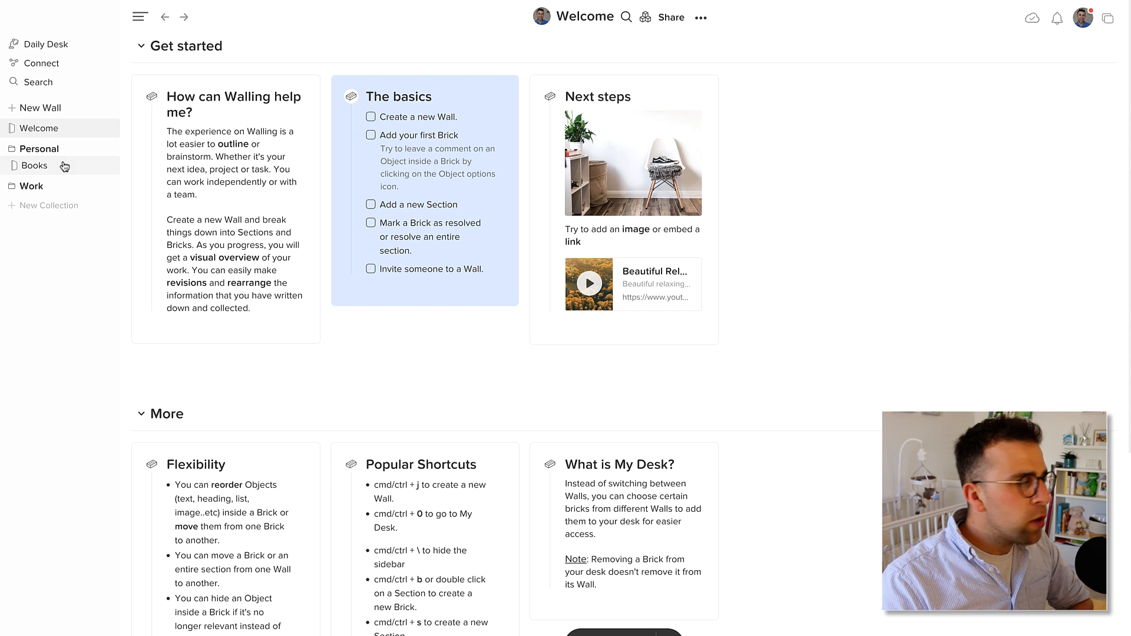
Step: On the Books wall, start a Productivity brick titled '4 hr hour work week'
click(33, 165)
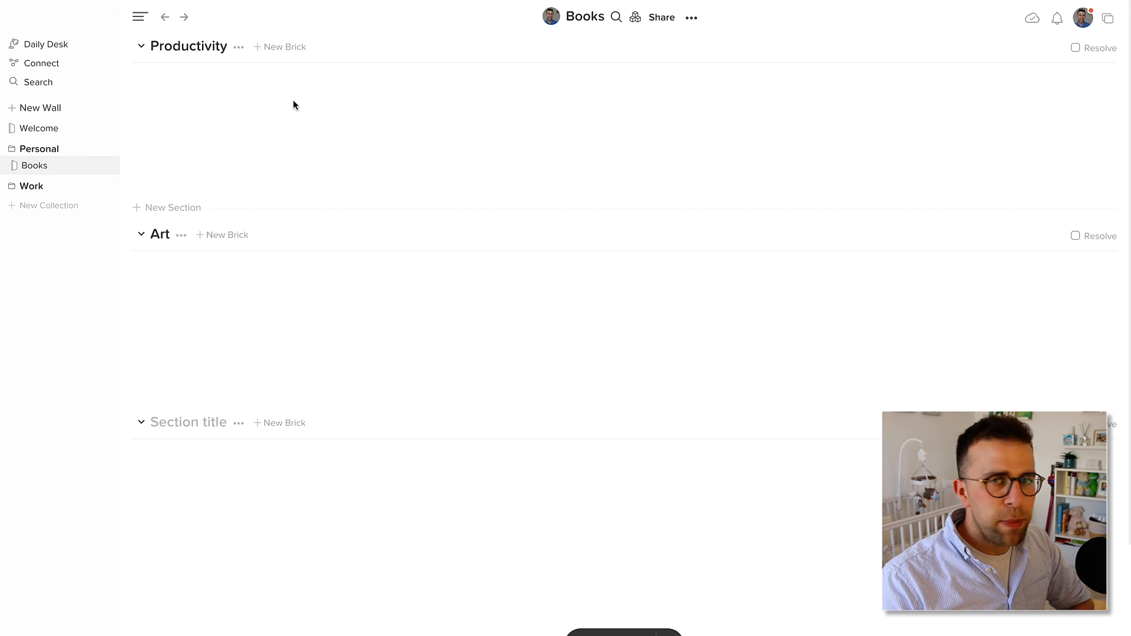
mouse_move(276, 48)
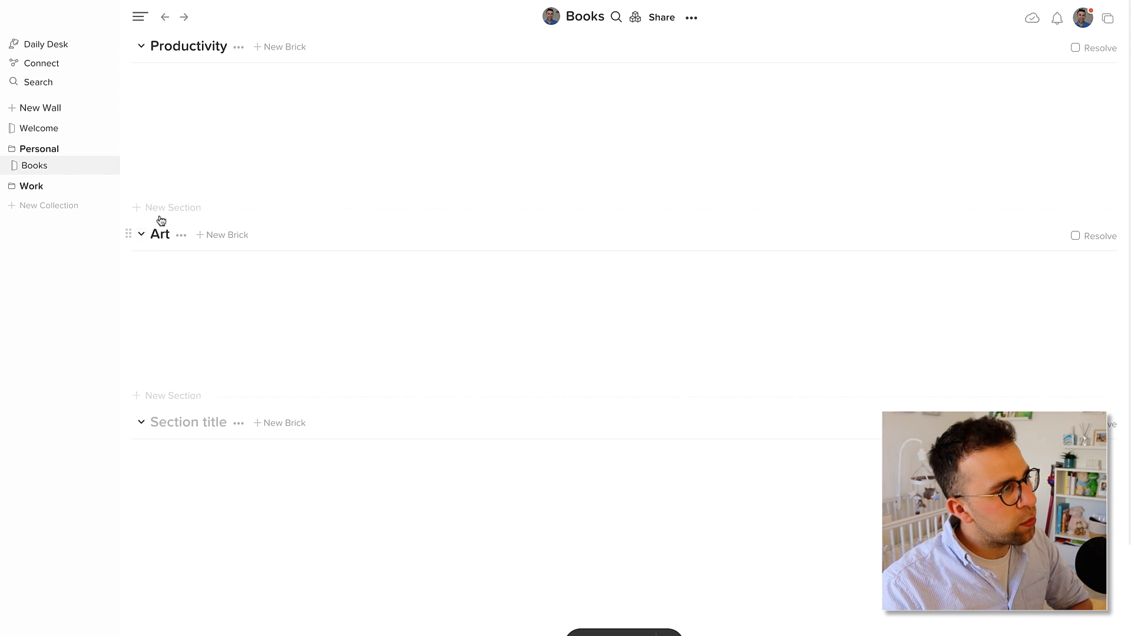
click(284, 47)
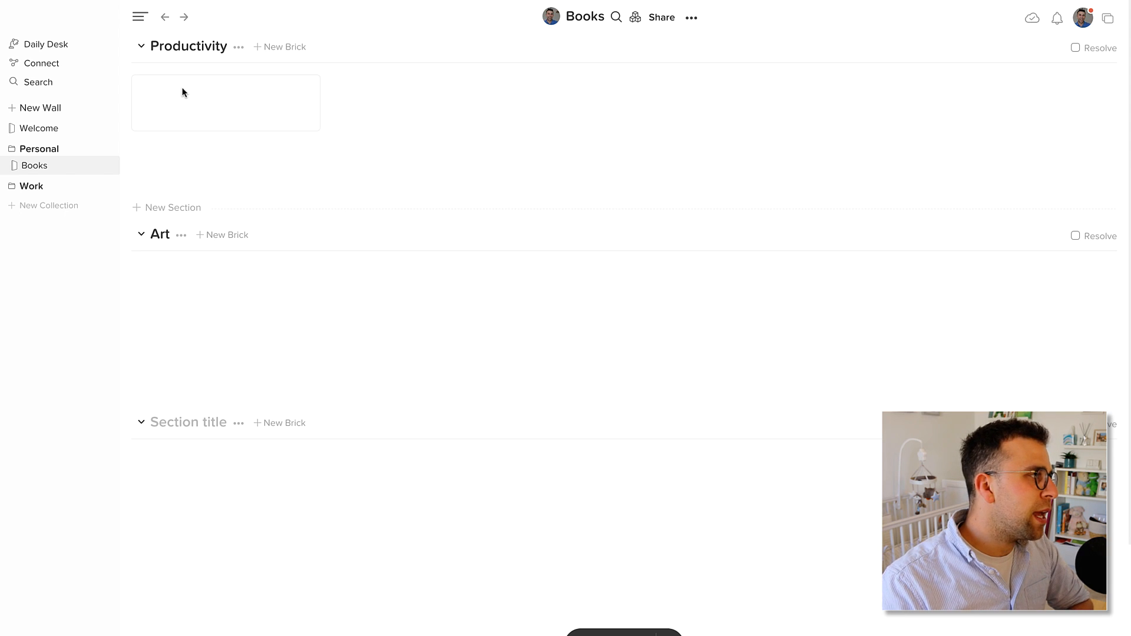
text(4)
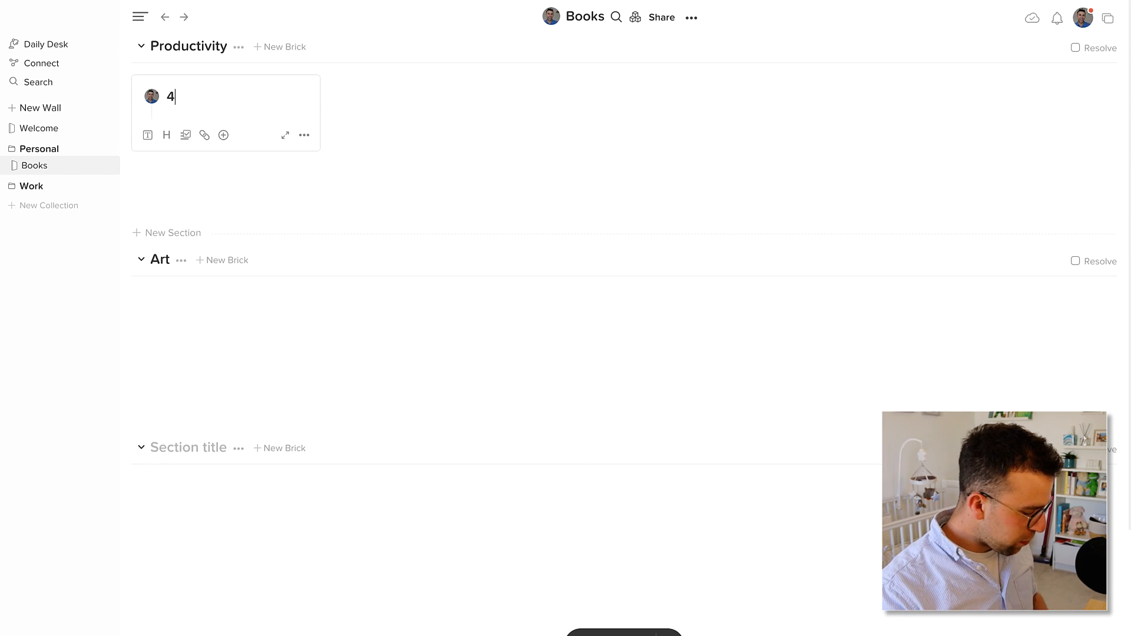
text(hr hour work week)
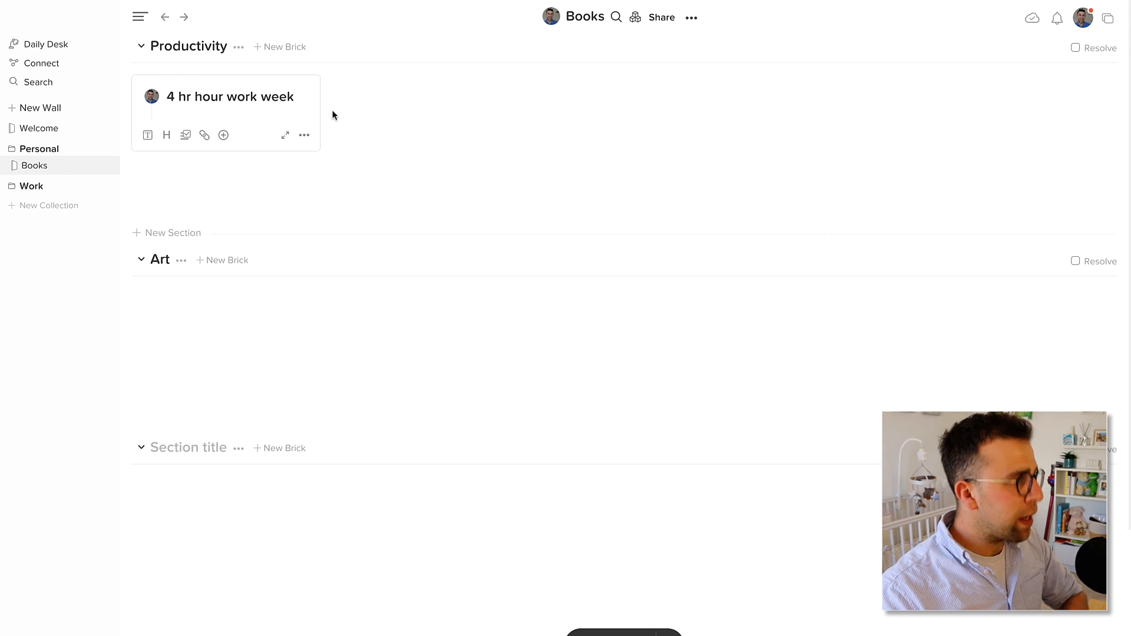
Step: Add cover images to the 4 hr hour work week and Productivity Project bricks, then go to Connect
click(223, 134)
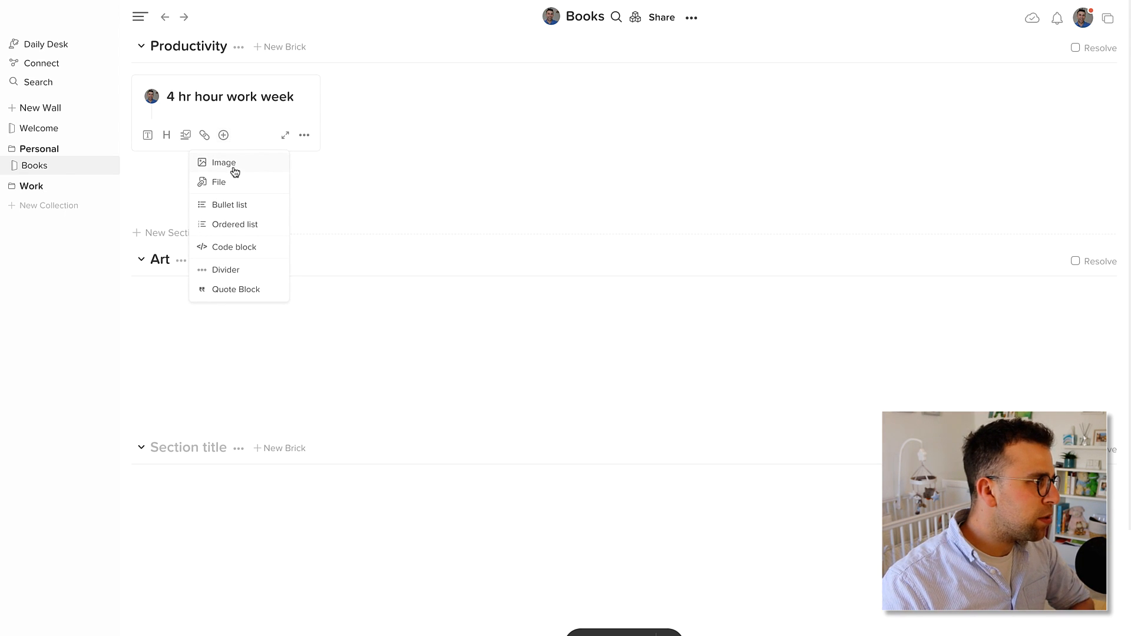
click(222, 161)
text(Productivity Project)
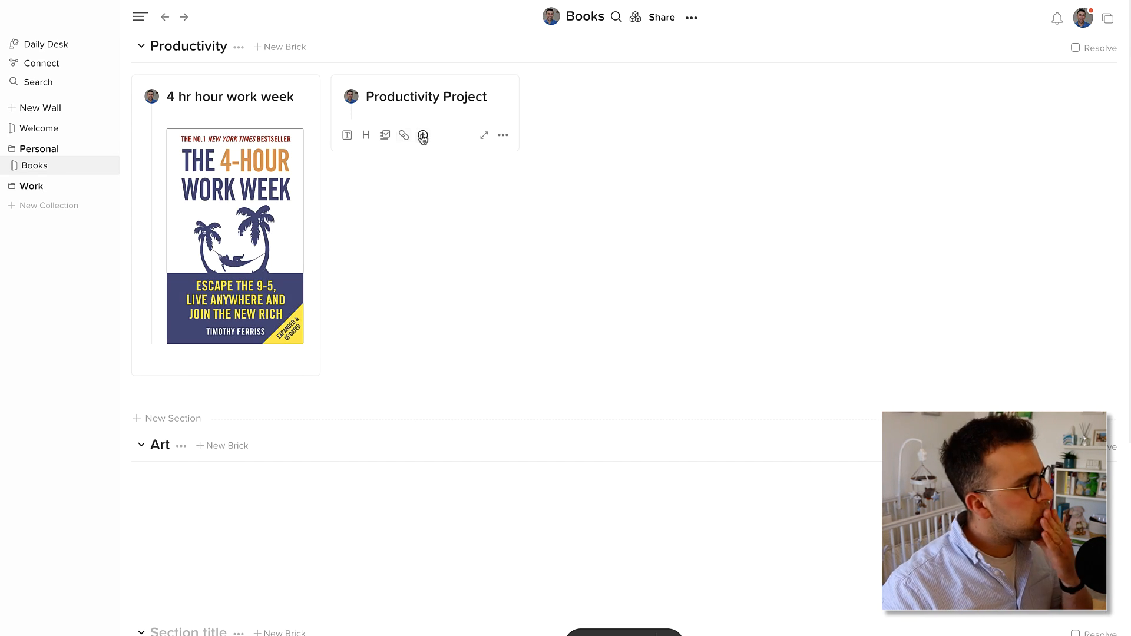
click(423, 137)
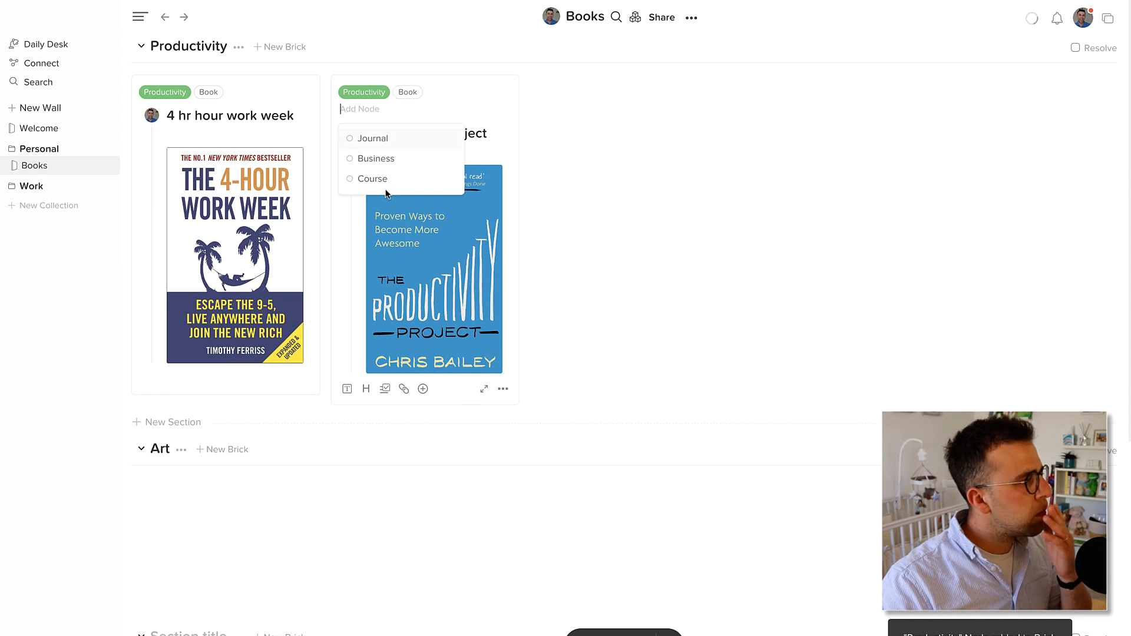
click(42, 64)
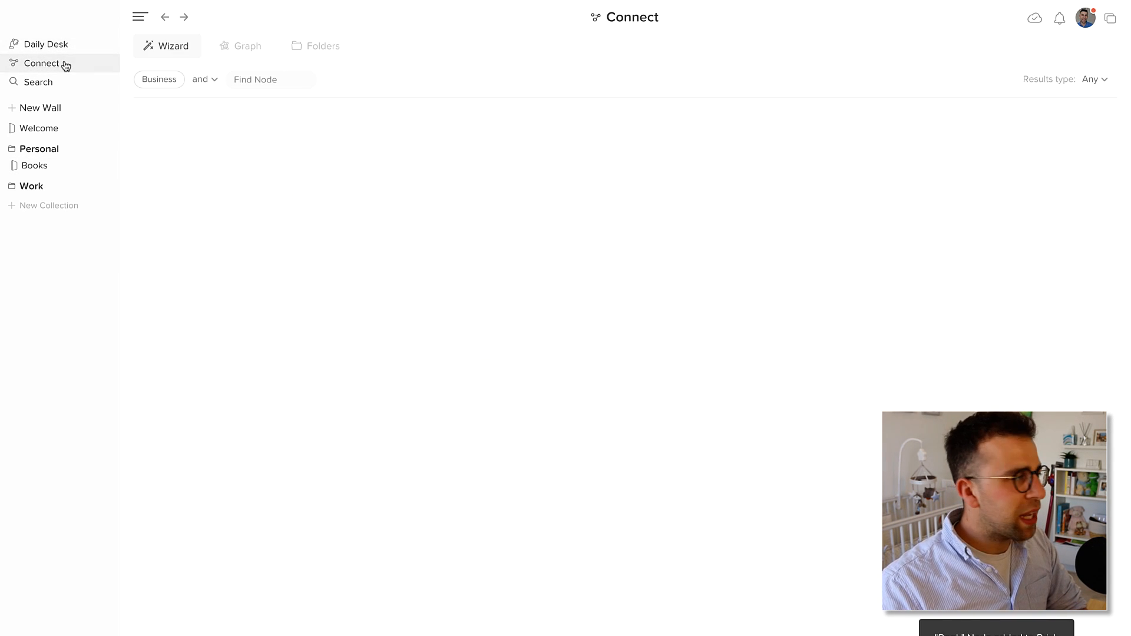
Step: Explore the Book–Productivity tag graph, then filter the Wizard by the Book node
click(247, 46)
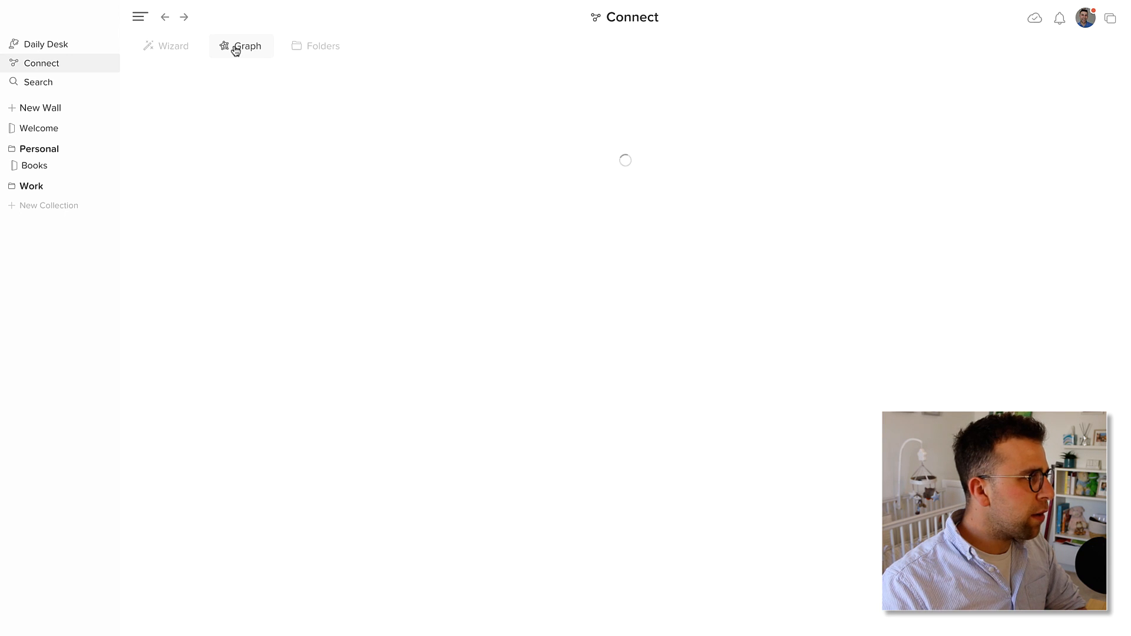
click(241, 46)
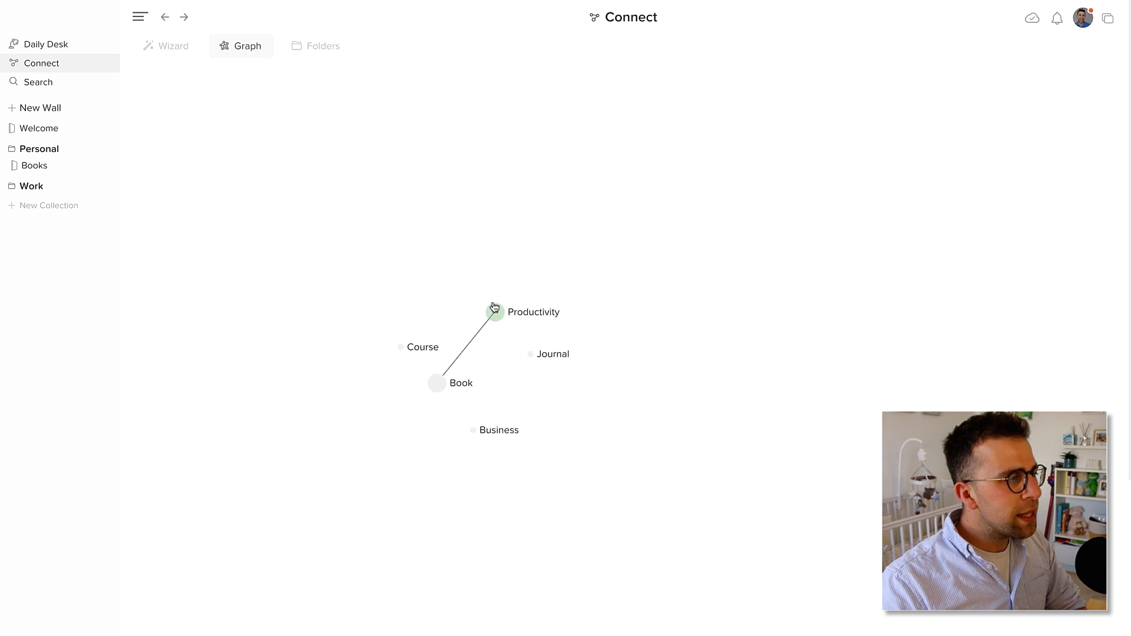
drag(495, 311, 790, 365)
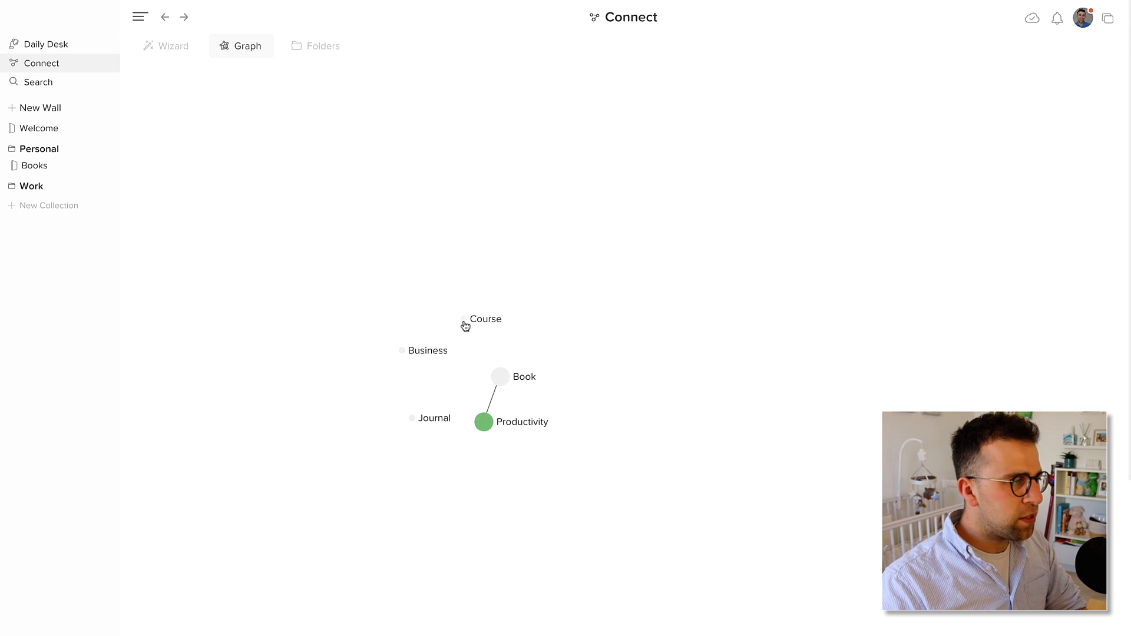
mouse_move(422, 419)
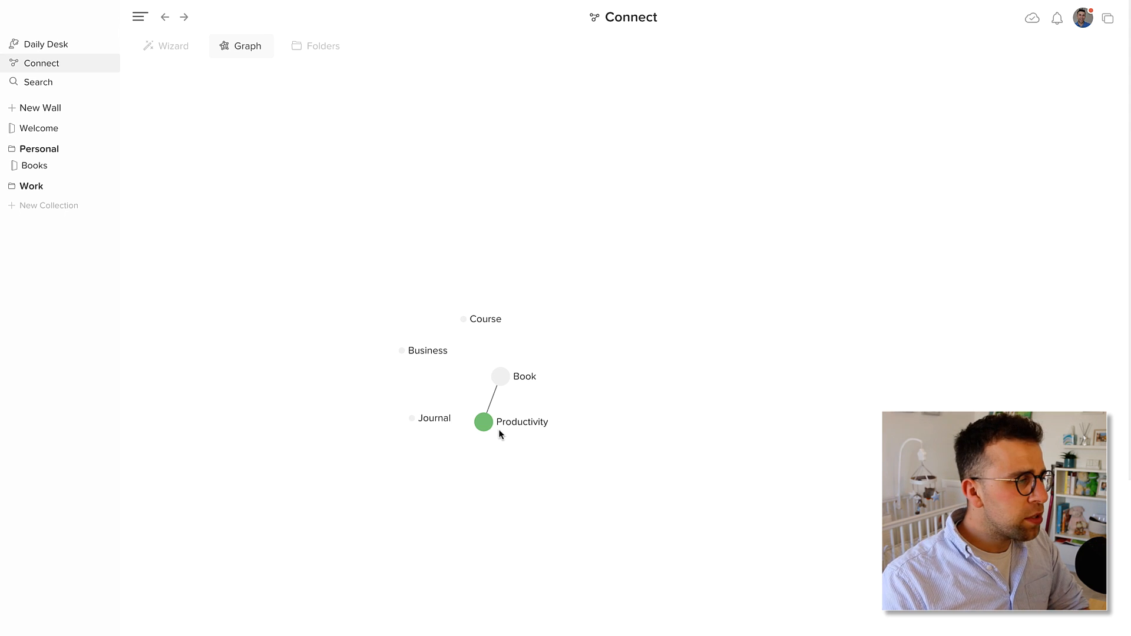
click(166, 46)
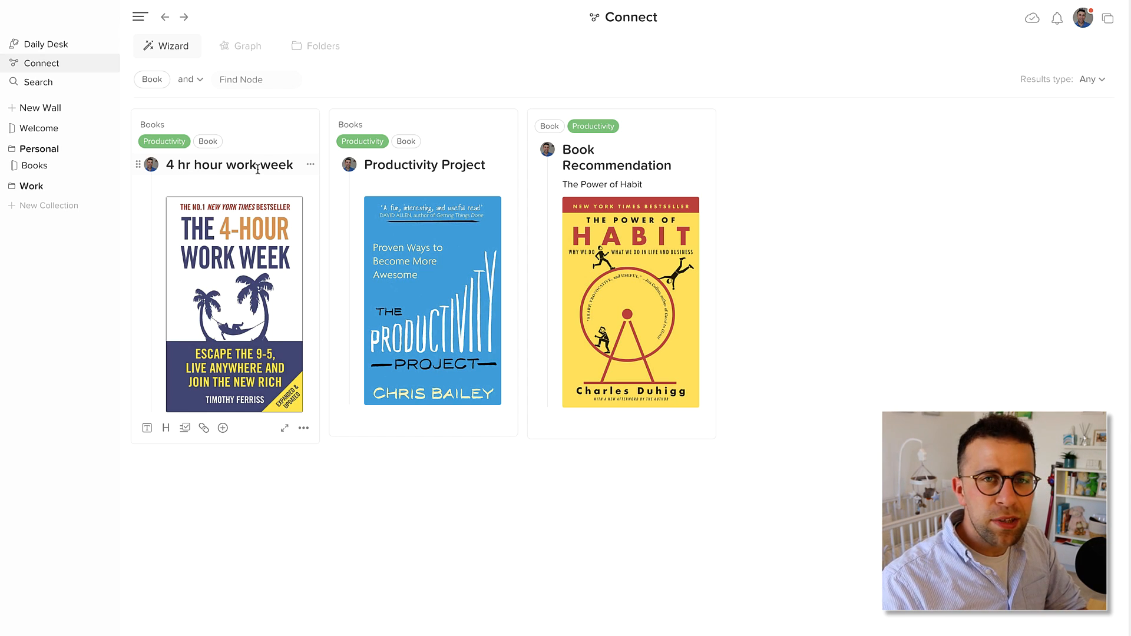
Step: Return to the Daily Desk and bring up the account menu from the avatar
click(43, 43)
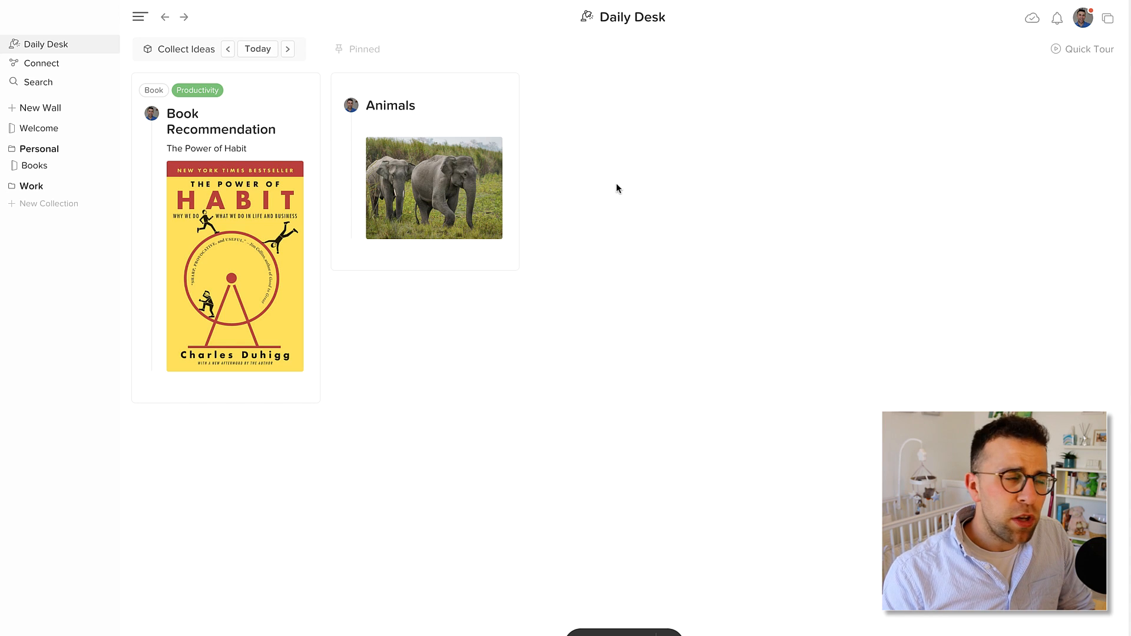
click(1081, 18)
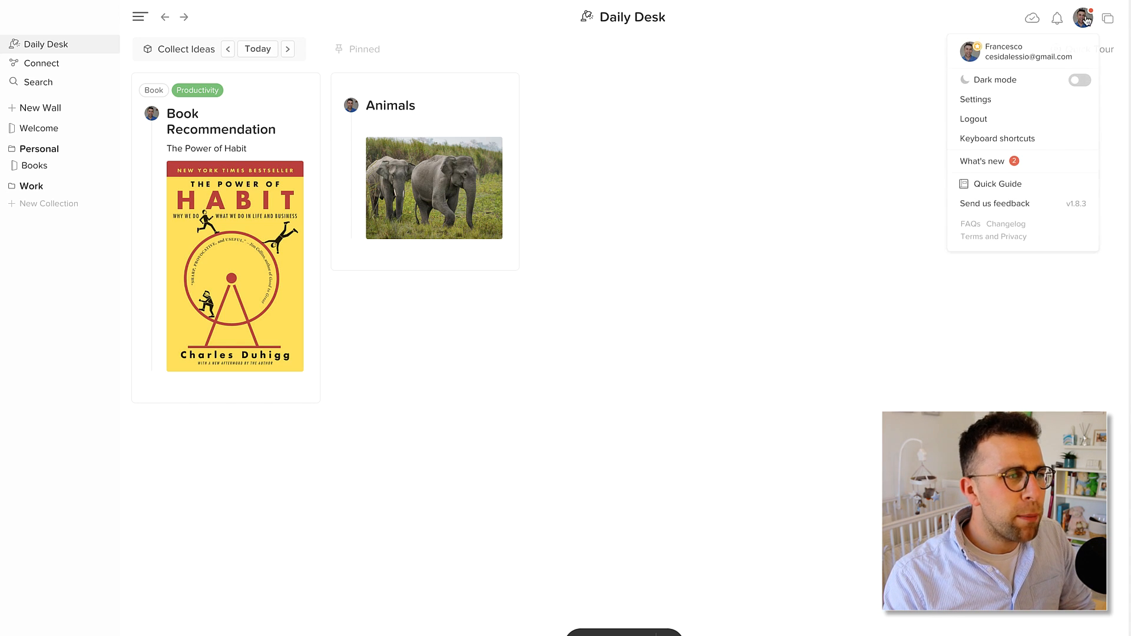